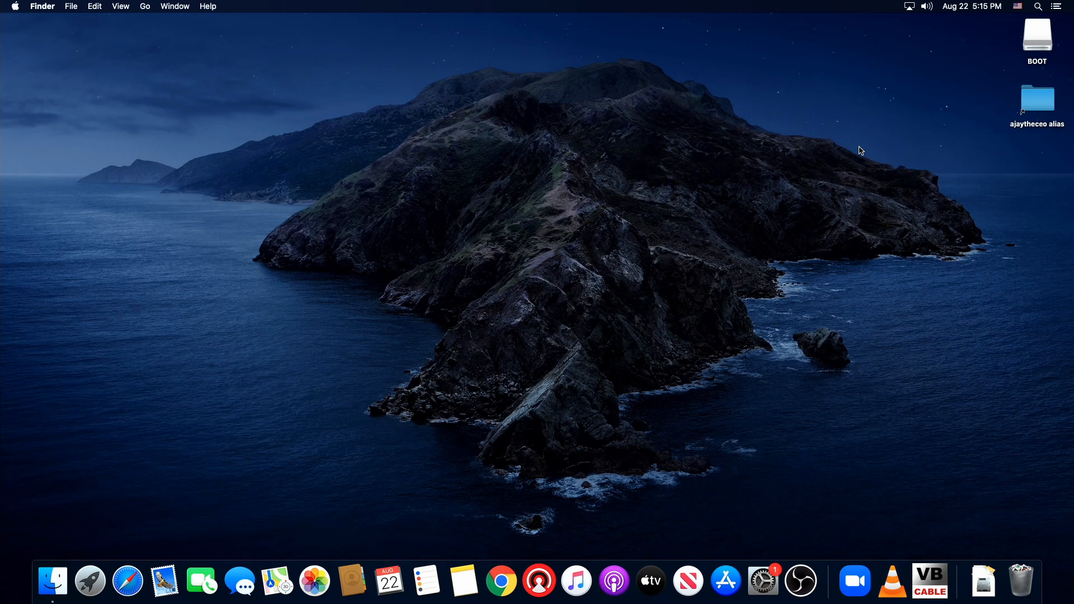
pyautogui.moveTo(729, 505)
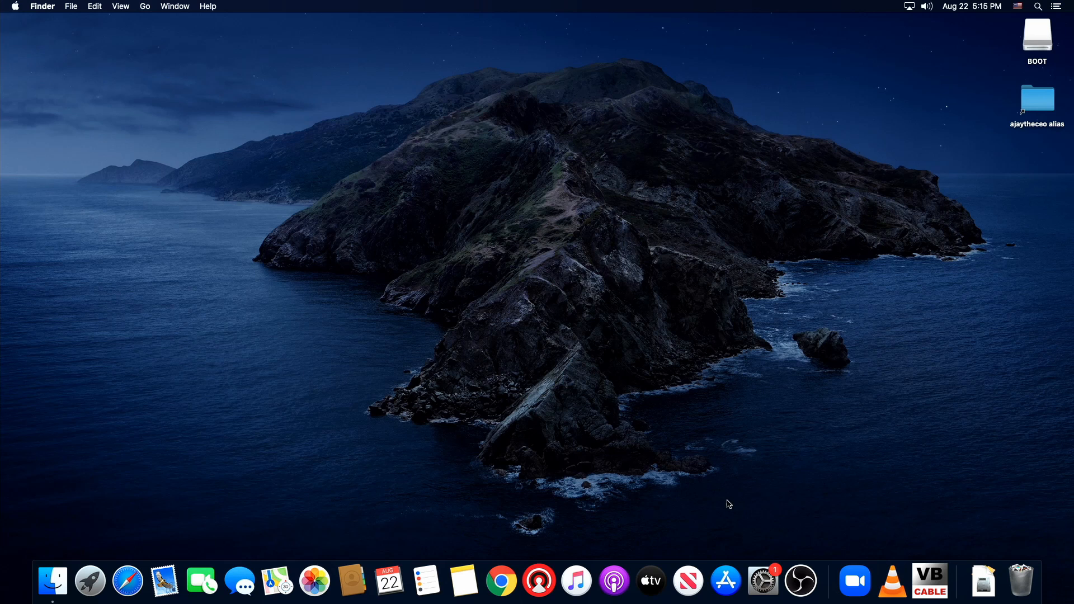
pyautogui.moveTo(735, 505)
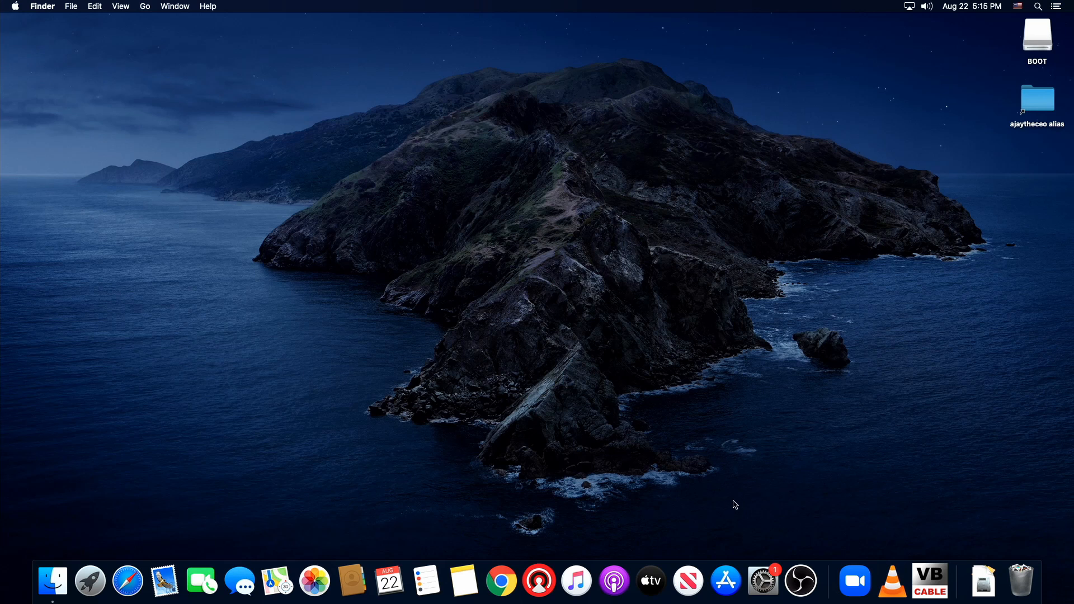
# Launch OBS, create Scene 2, and add the HD Pro Webcam C920 capture at High preset
pyautogui.click(800, 581)
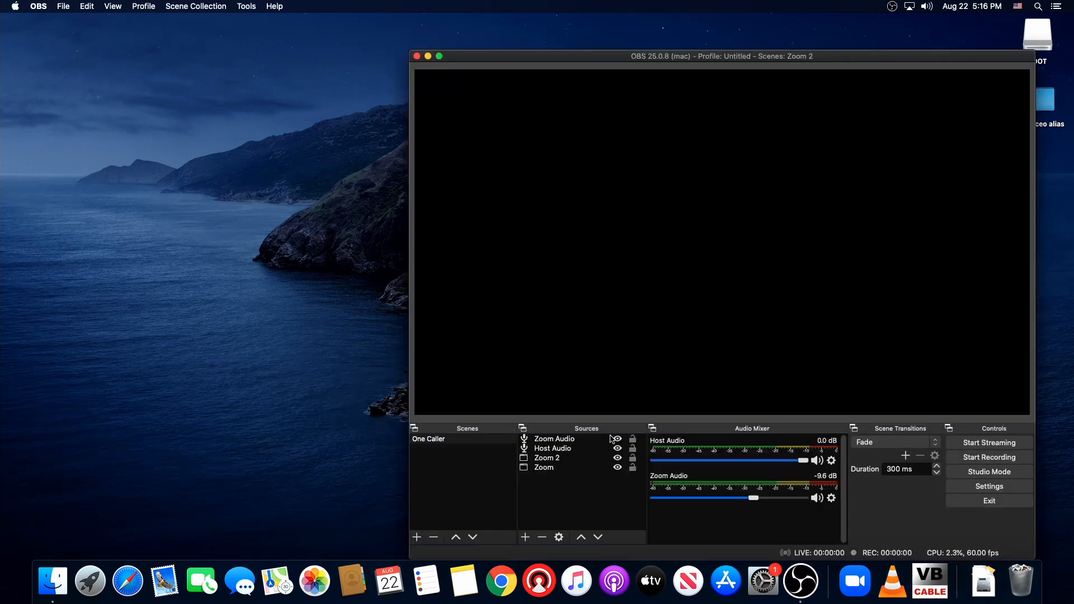
pyautogui.click(618, 439)
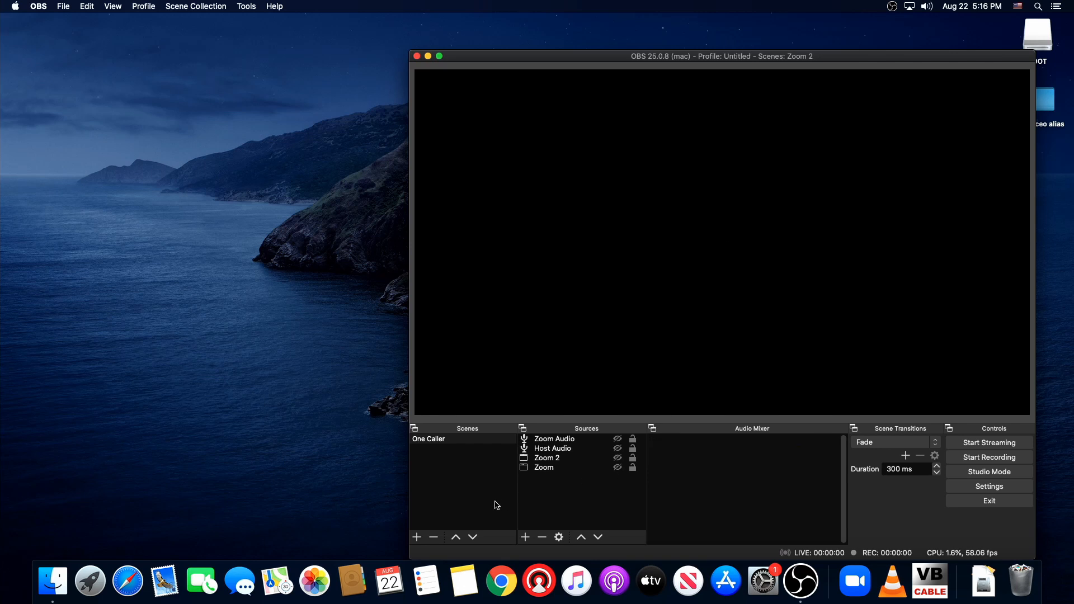
pyautogui.click(416, 538)
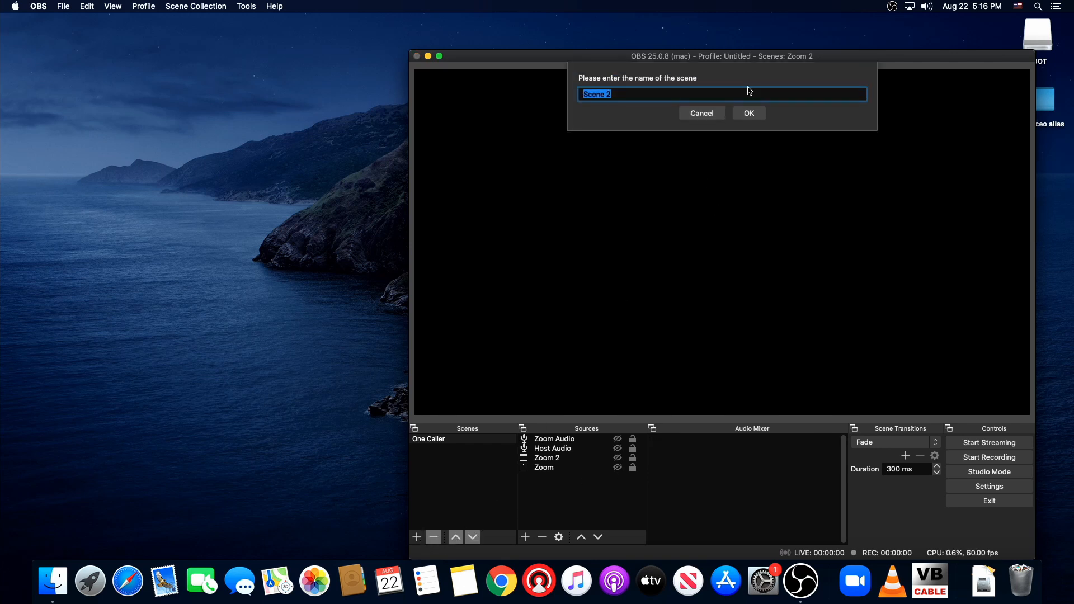
pyautogui.click(749, 113)
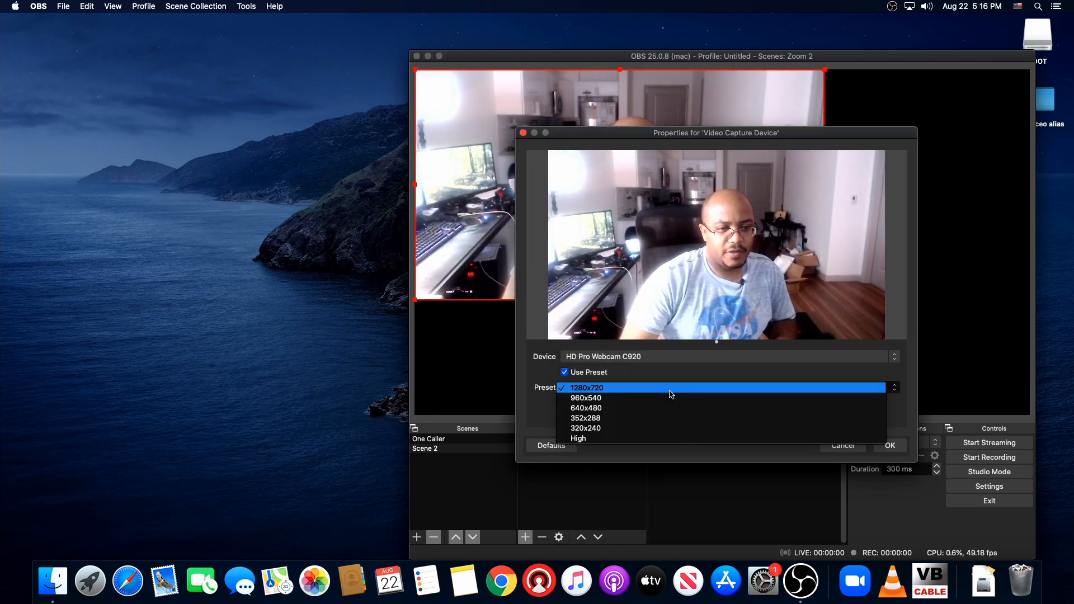
pyautogui.click(578, 438)
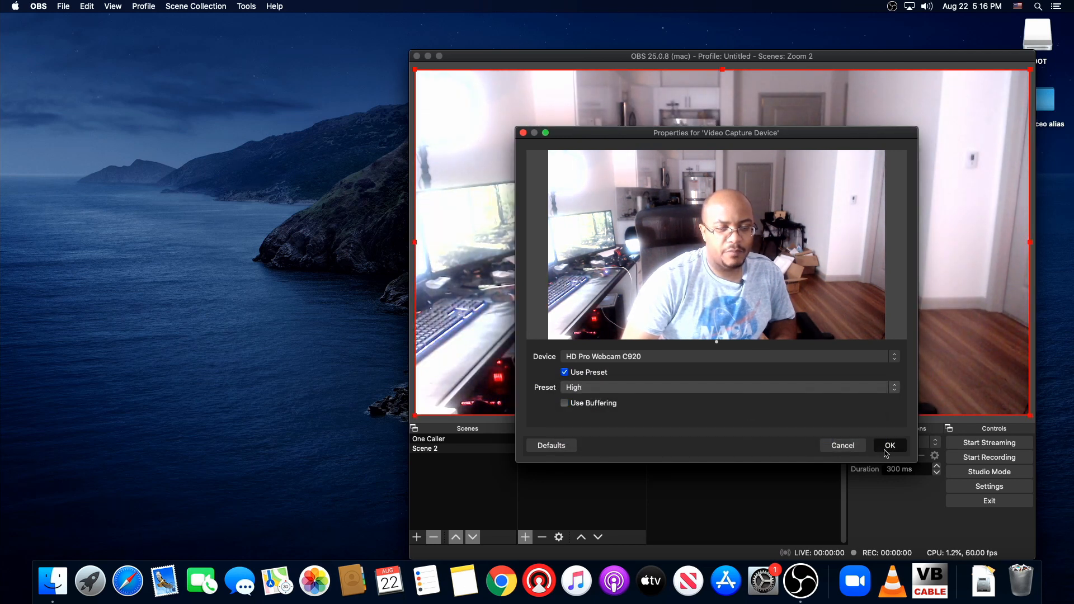
pyautogui.click(891, 445)
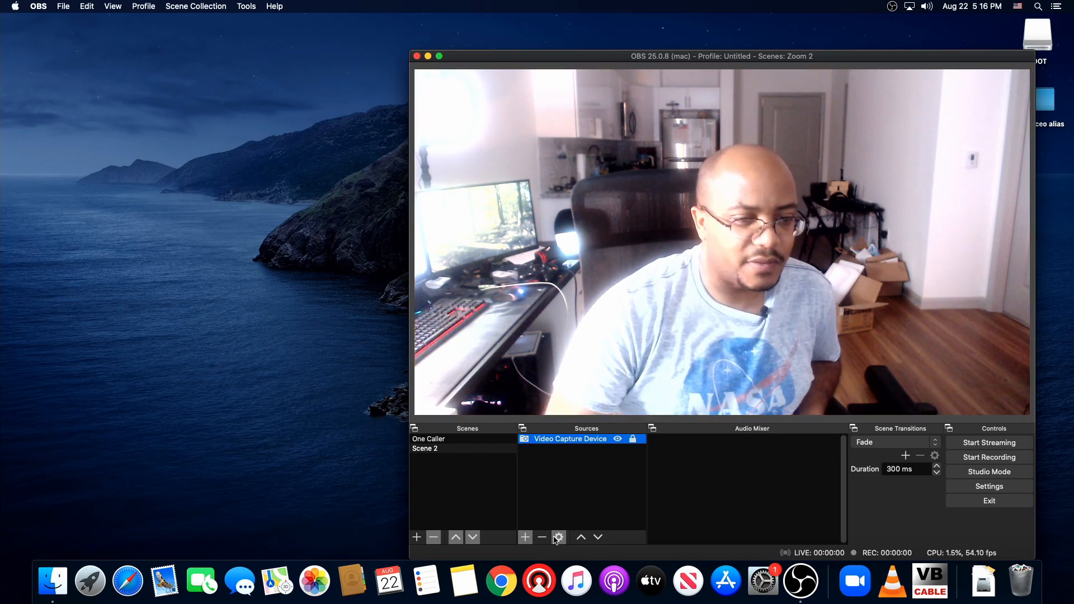
# Add an Audio Input Capture named 'Webcam Audio' using the HD Pro Webcam C920
pyautogui.click(524, 538)
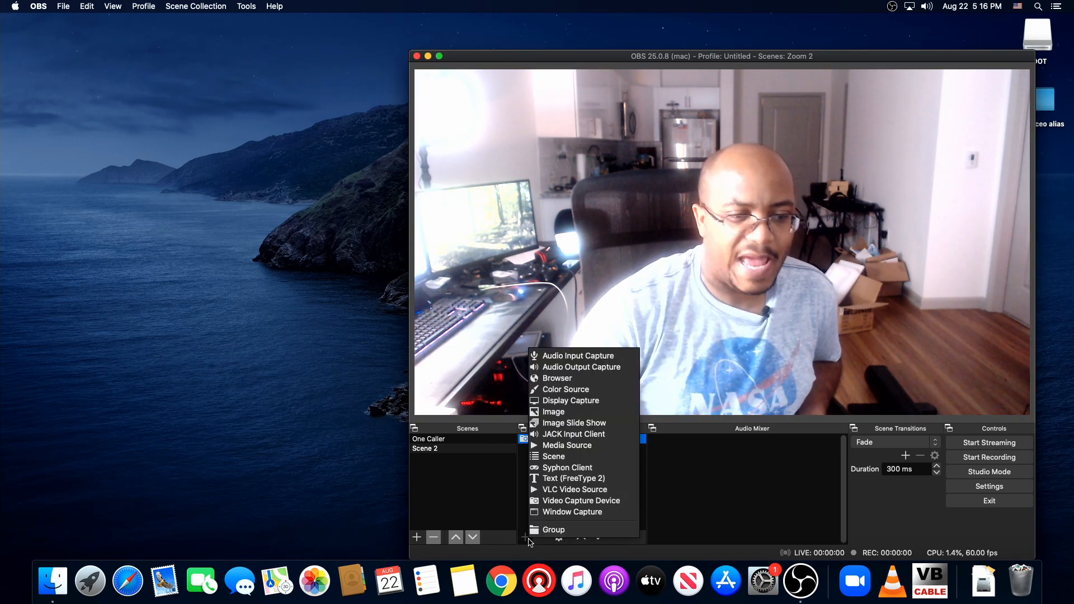
pyautogui.moveTo(578, 356)
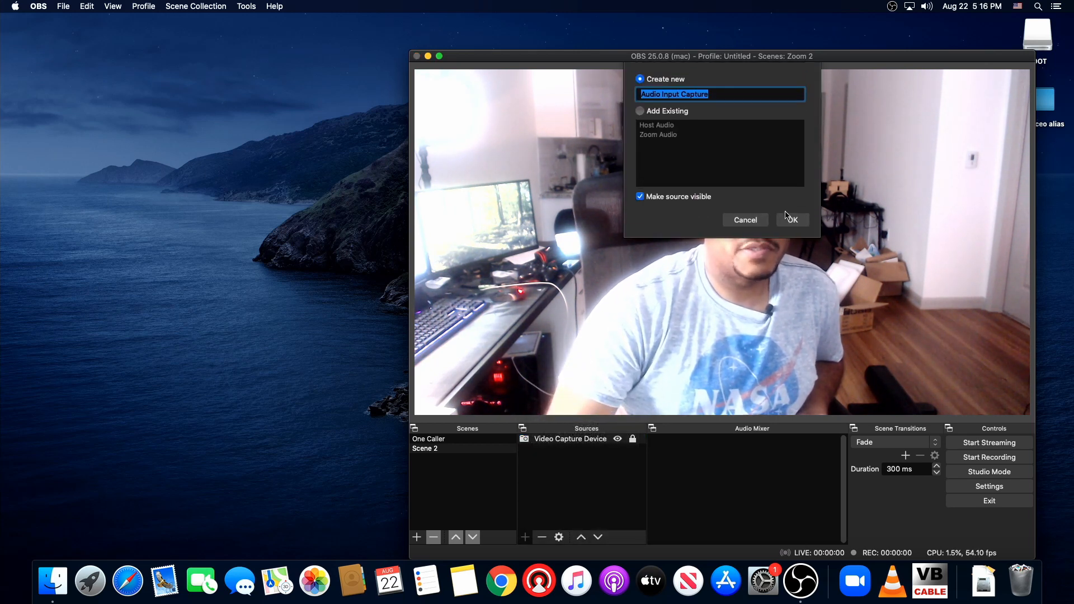
pyautogui.write('W')
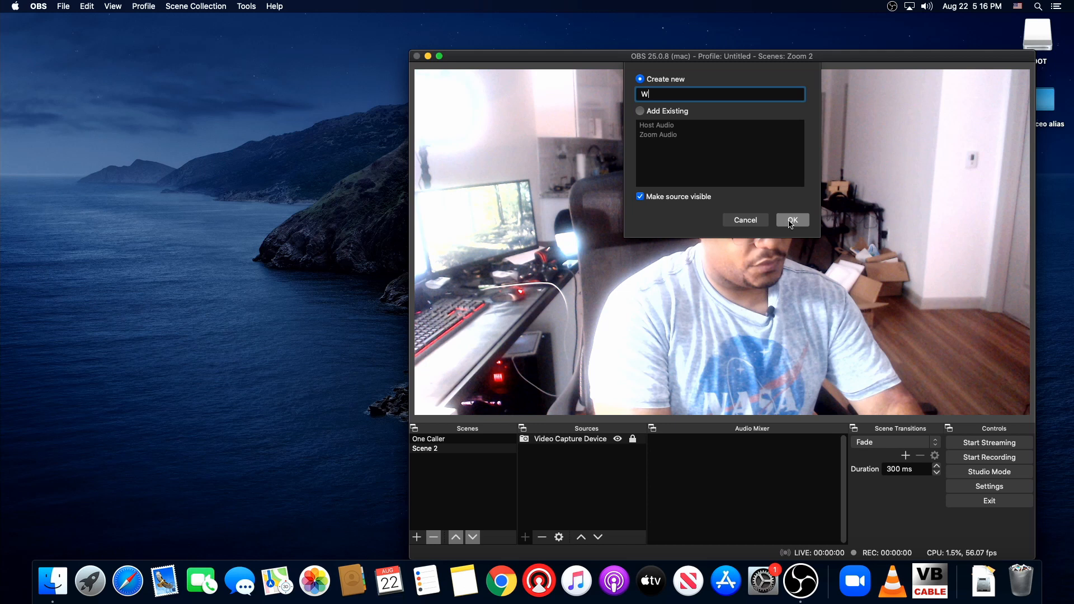
pyautogui.write('ebcam Audio')
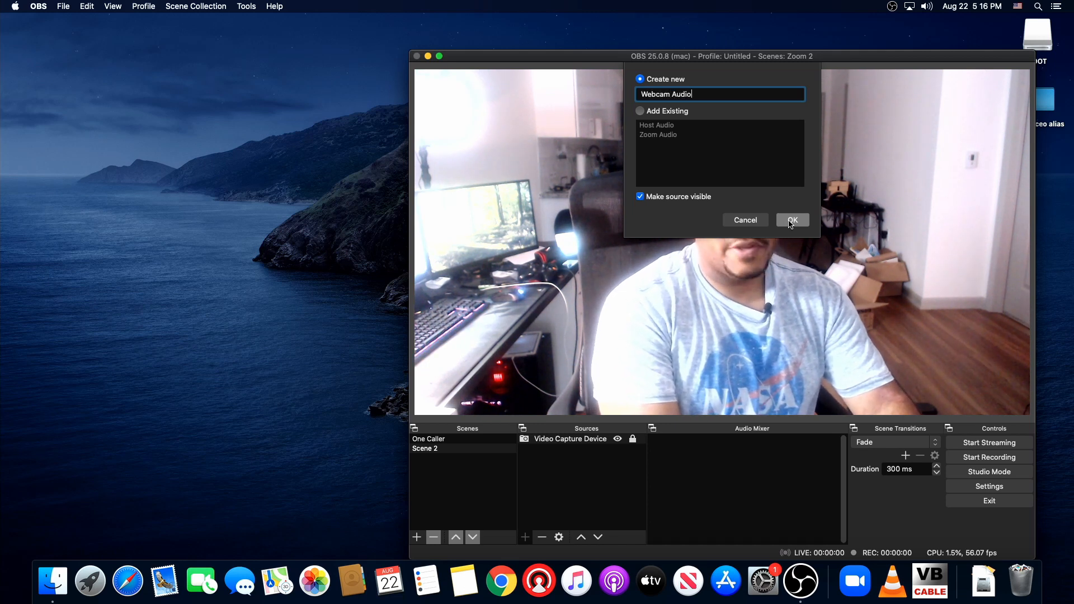
pyautogui.click(792, 220)
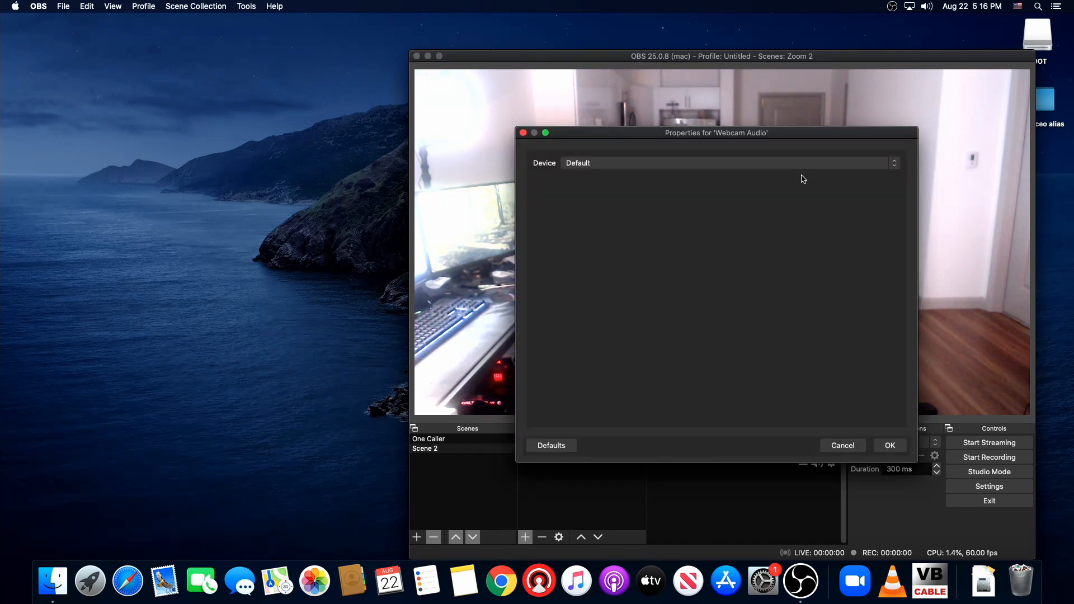
pyautogui.click(726, 163)
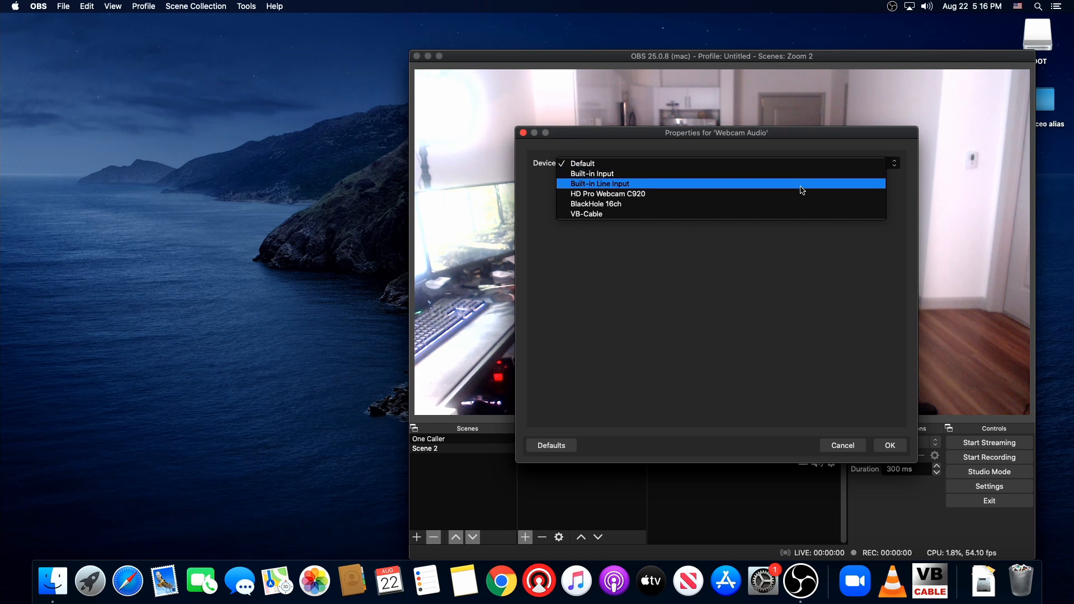
pyautogui.click(607, 194)
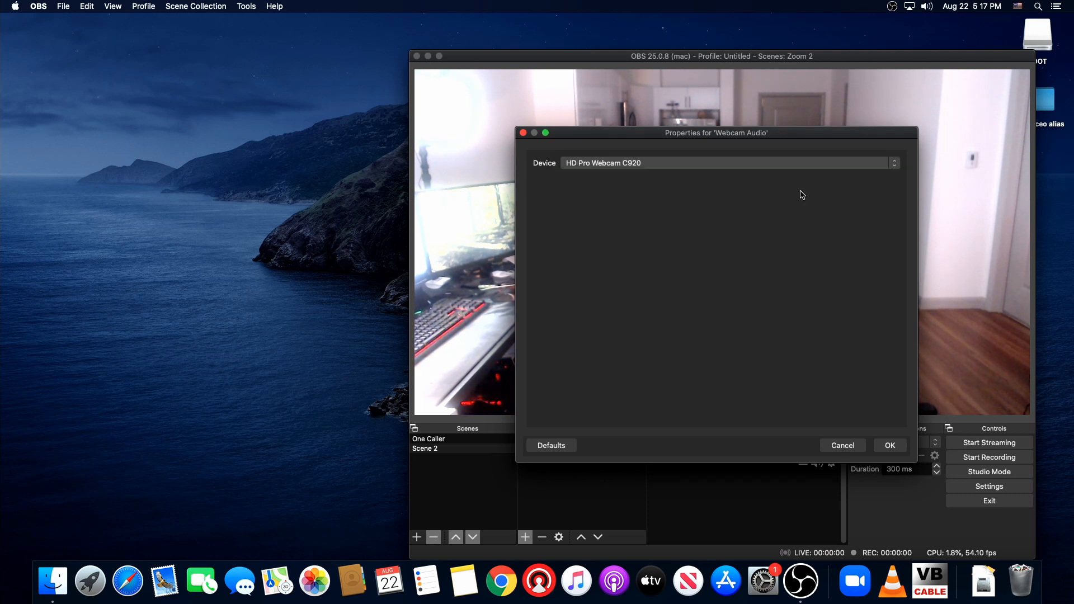
pyautogui.click(890, 445)
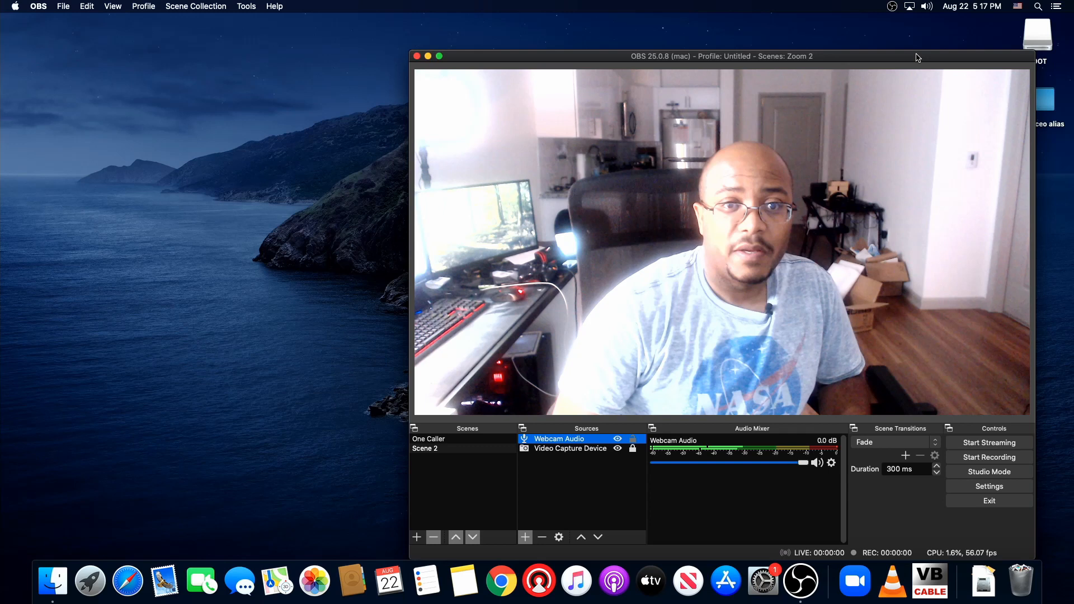
# Set the Mac's system sound output to VB-Cable from the menu bar
pyautogui.click(925, 6)
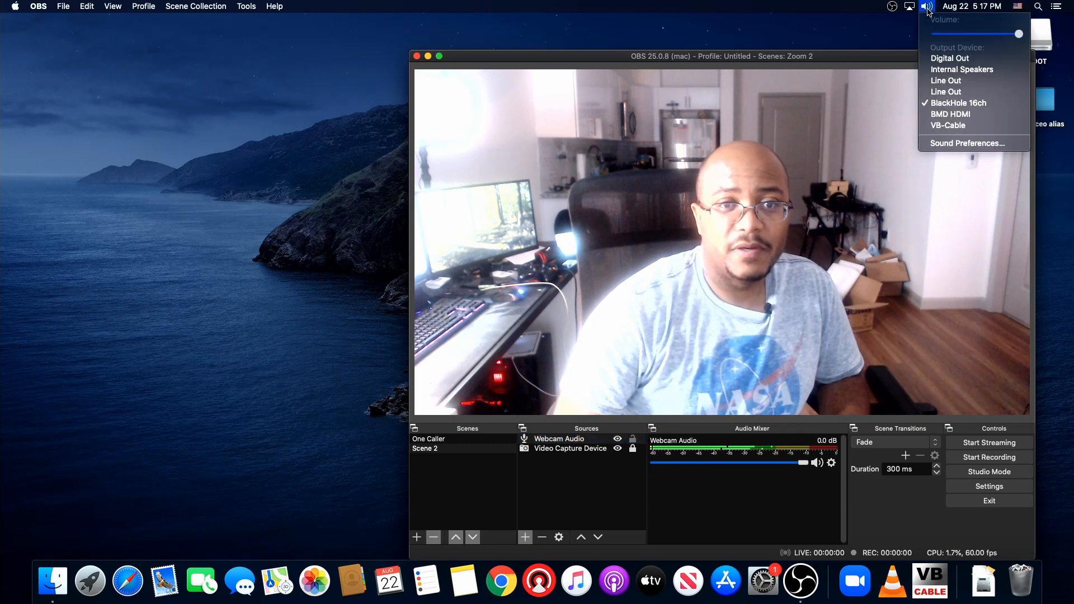
pyautogui.moveTo(958, 103)
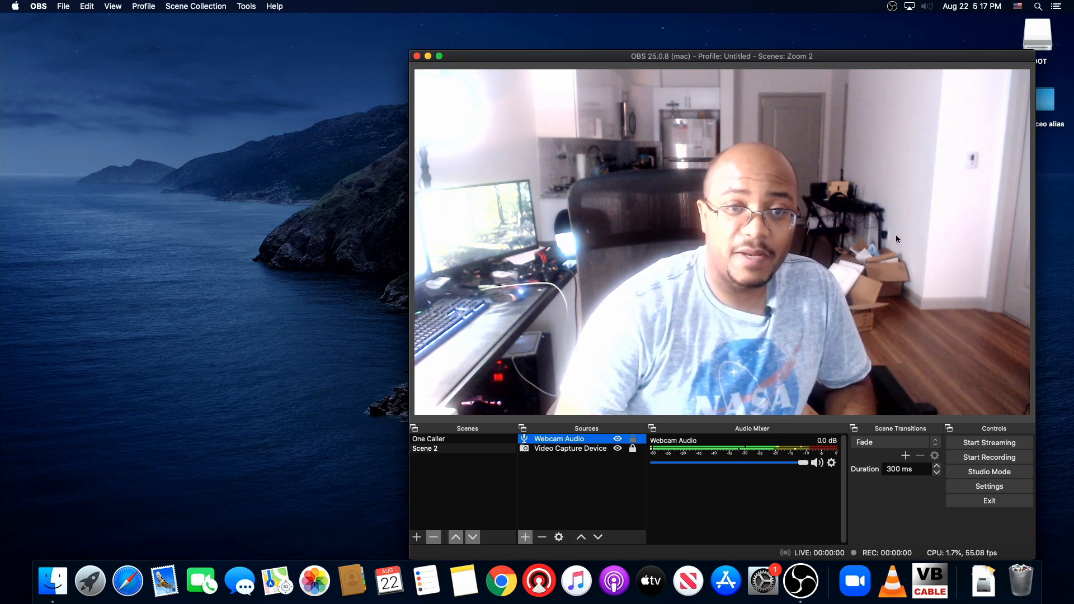
pyautogui.click(927, 6)
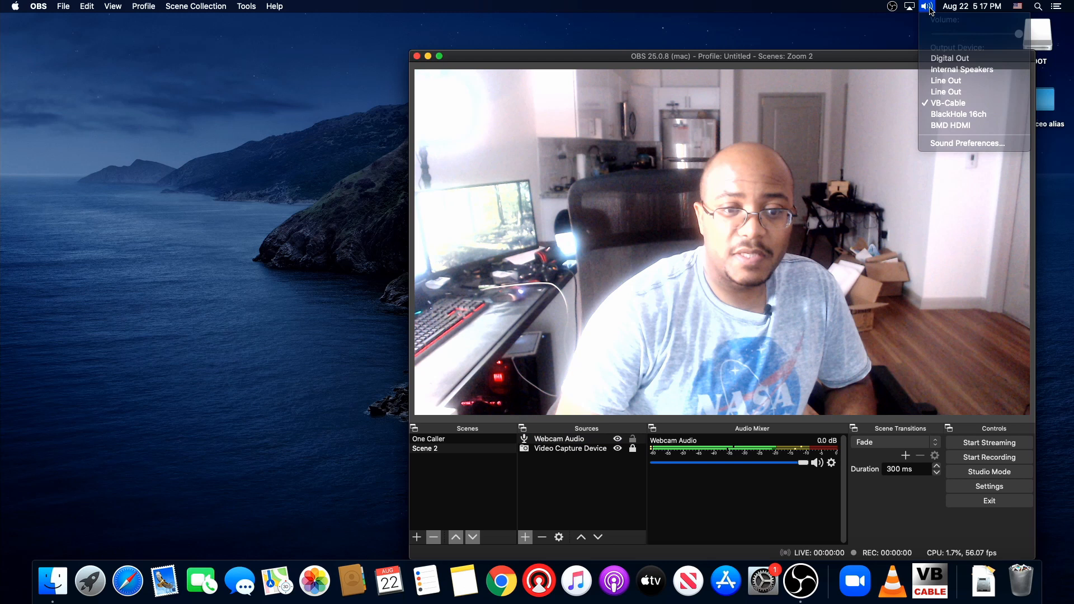
pyautogui.click(559, 439)
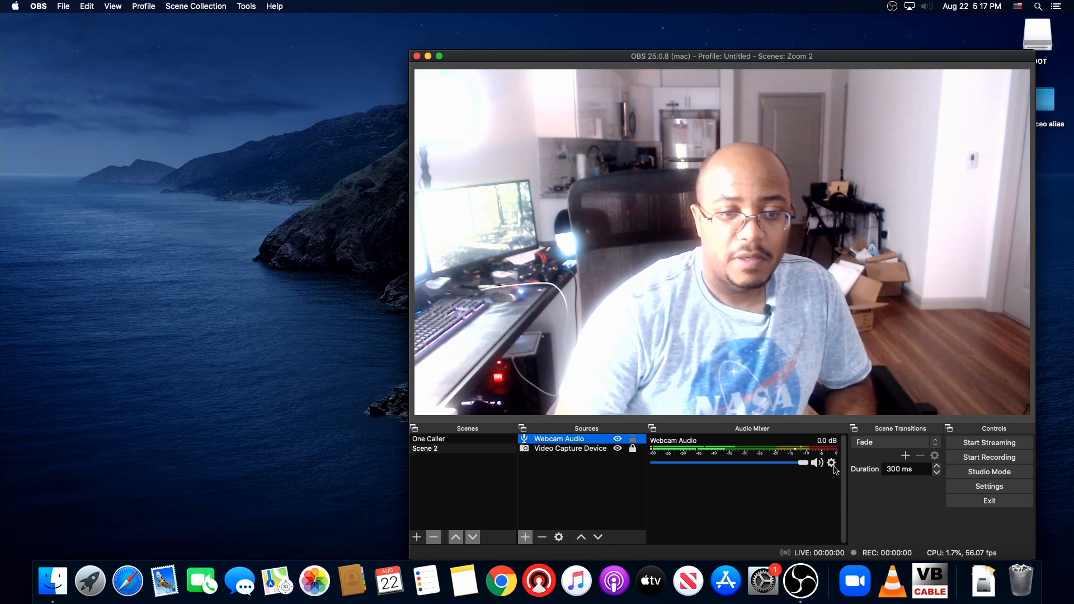
# Set Webcam Audio's monitoring to Monitor and Output in Advanced Audio Properties
pyautogui.click(831, 463)
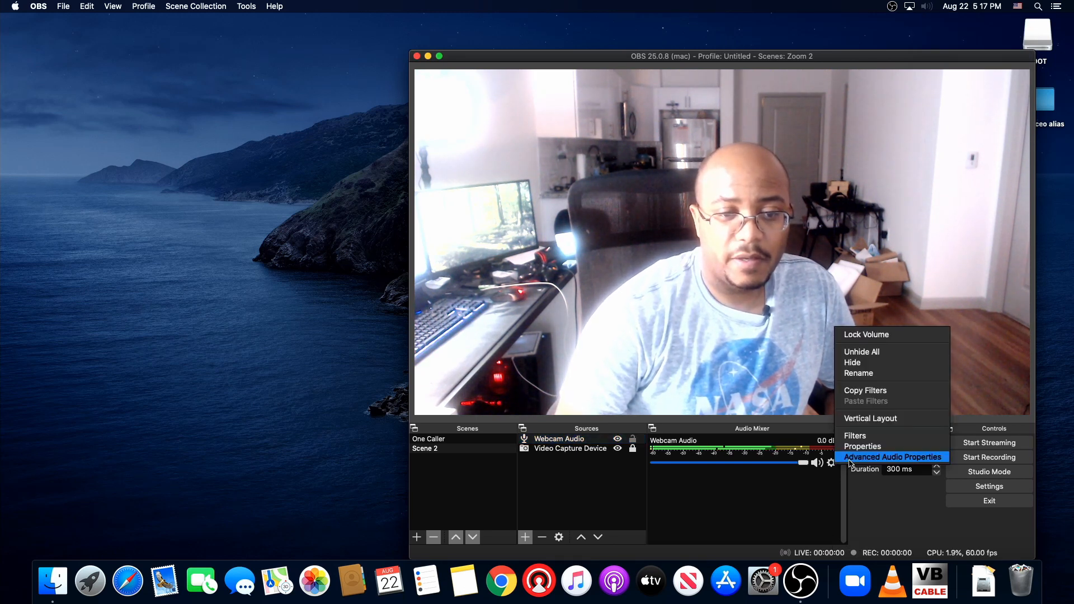
pyautogui.click(893, 457)
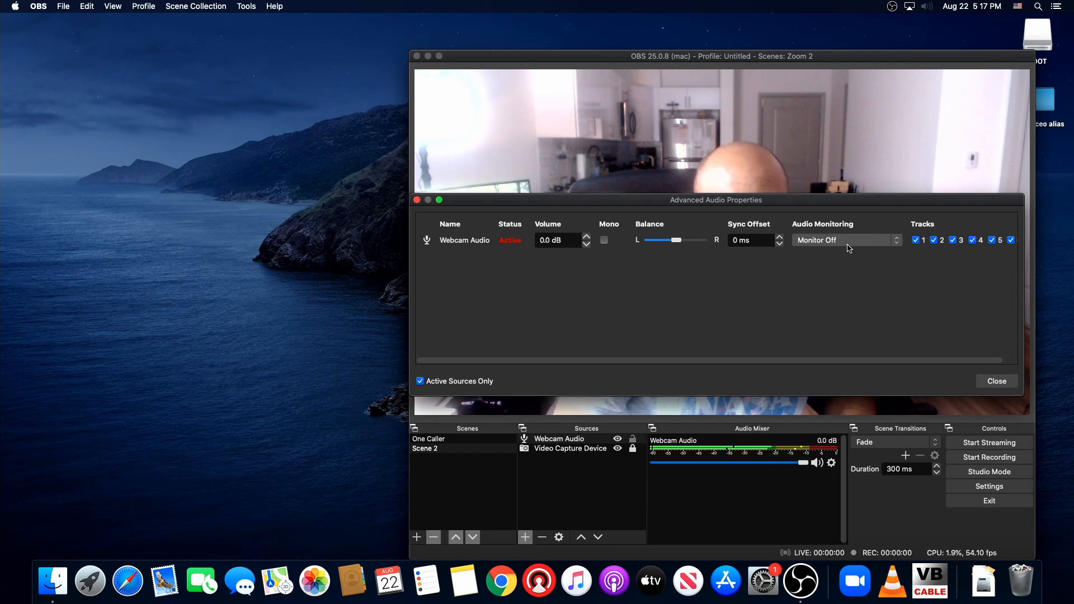
pyautogui.click(846, 240)
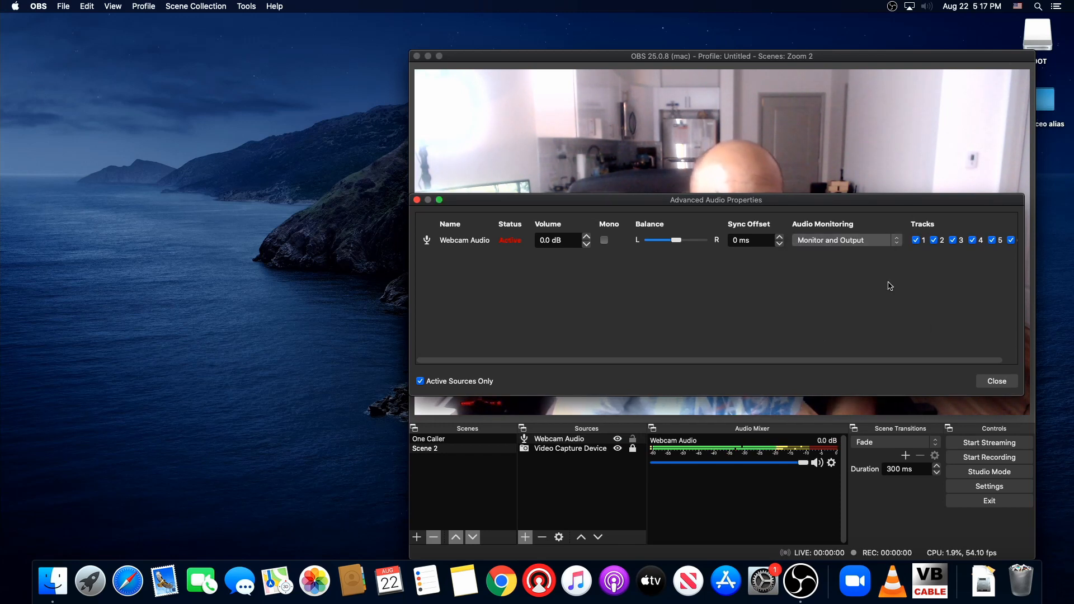
pyautogui.click(997, 382)
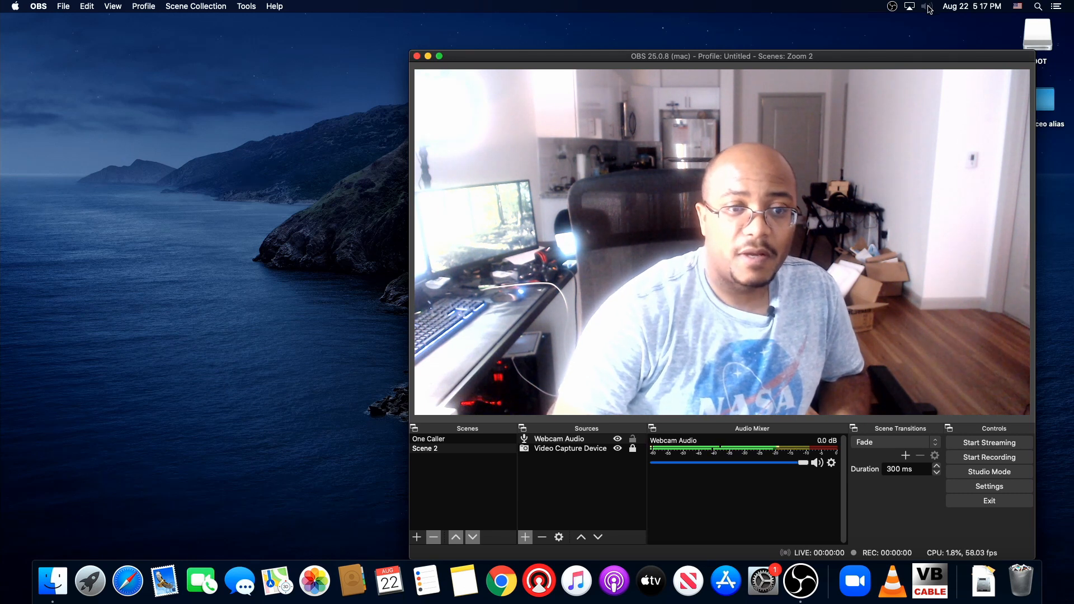
pyautogui.moveTo(502, 580)
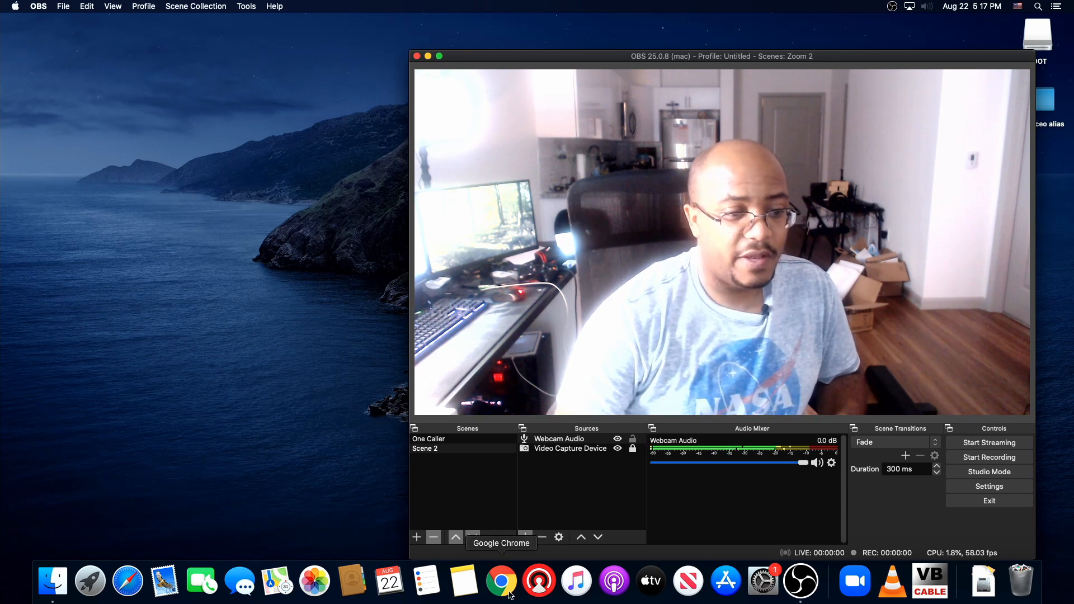
# Log into FreeConferenceCall in Chrome and download the FCC_installer.zip desktop app
pyautogui.click(502, 581)
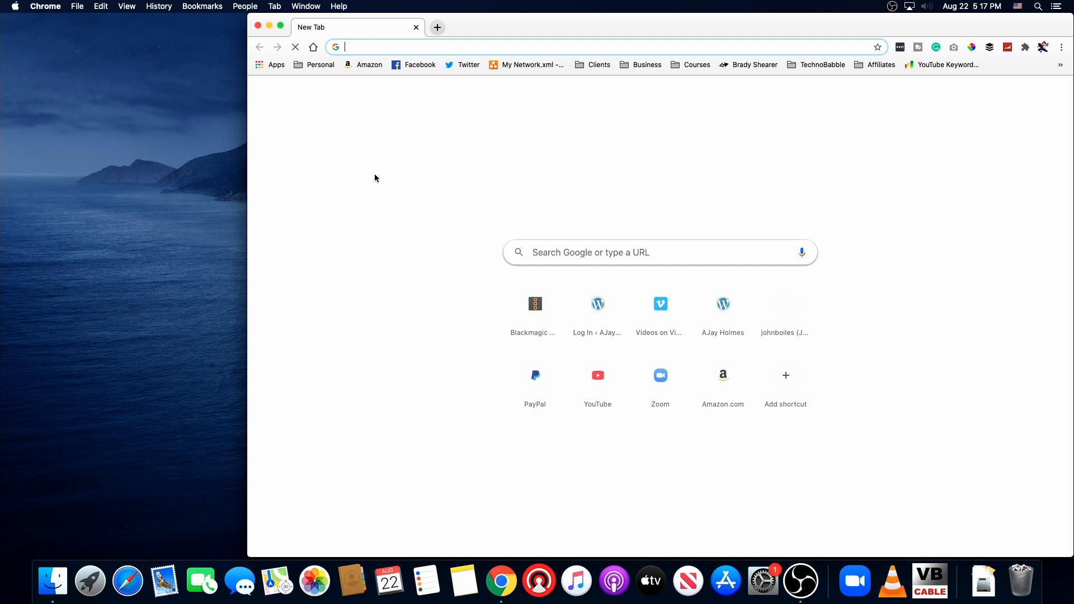
pyautogui.write('free')
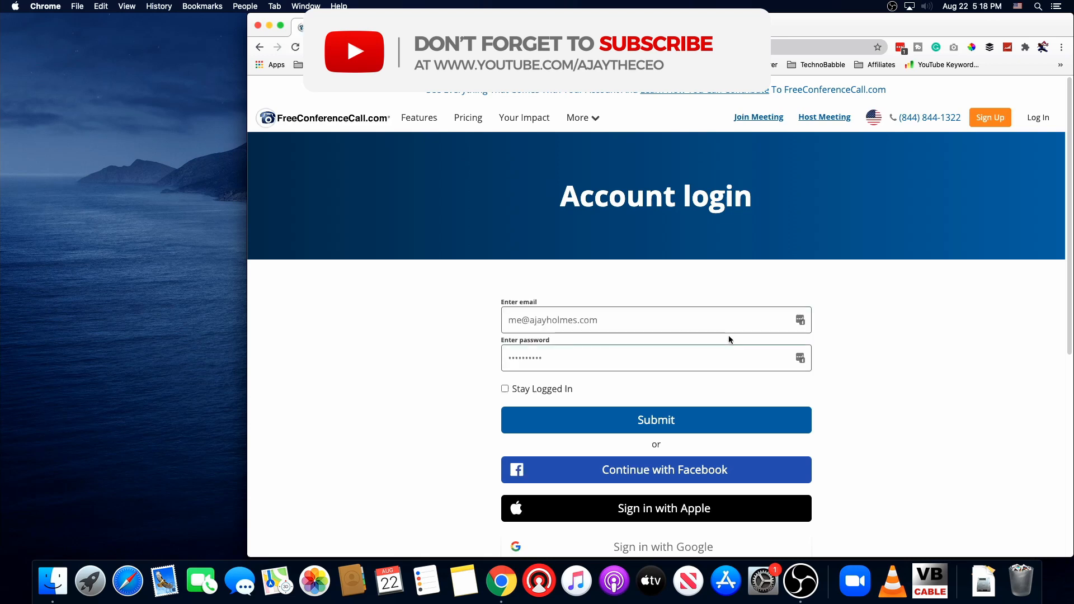
pyautogui.click(656, 420)
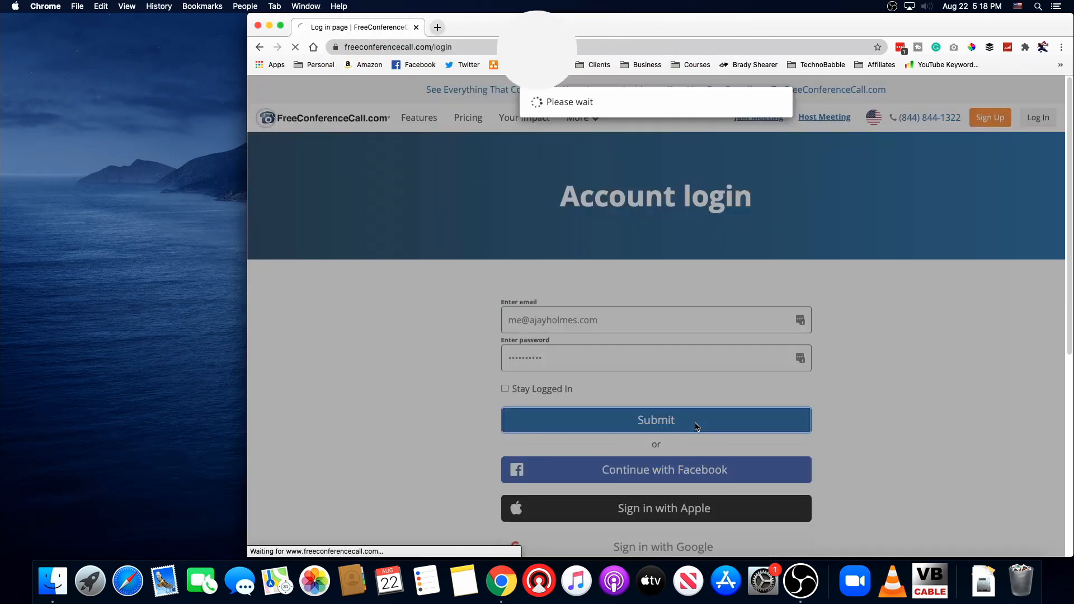
pyautogui.click(656, 420)
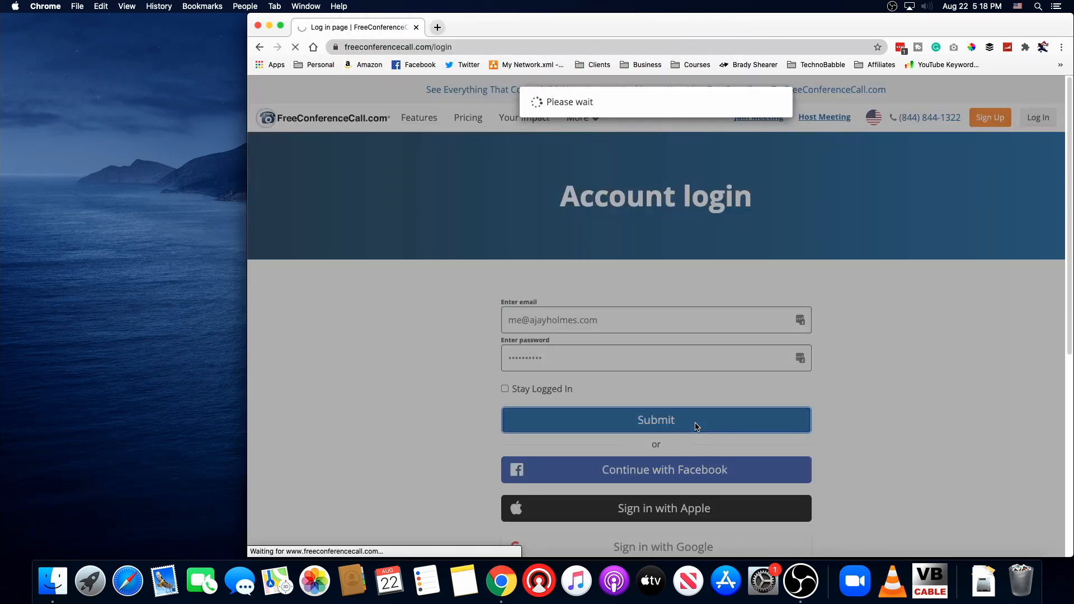
pyautogui.click(656, 420)
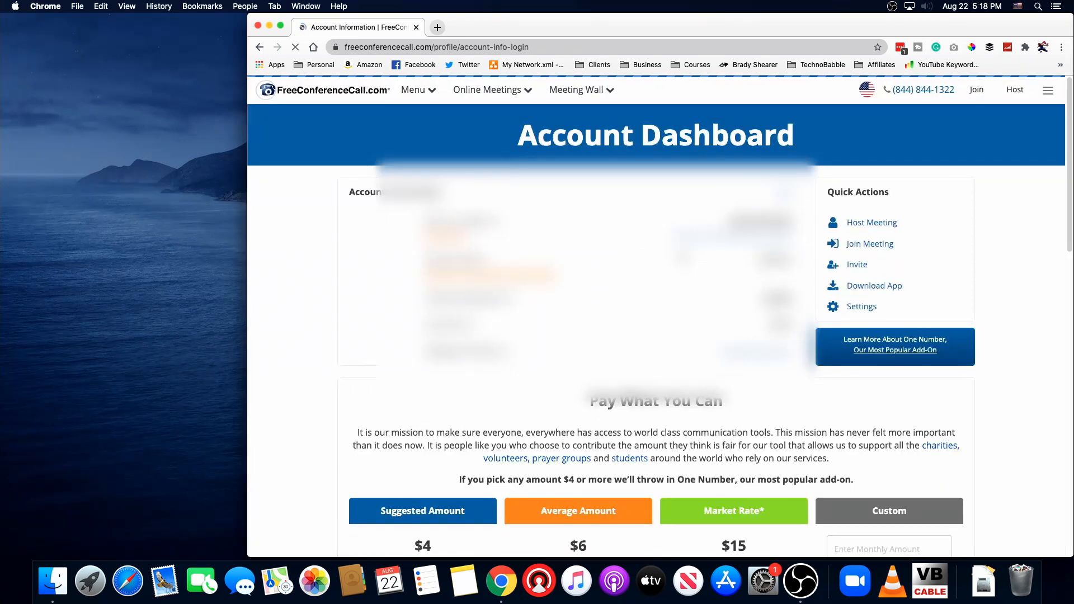
pyautogui.moveTo(865, 294)
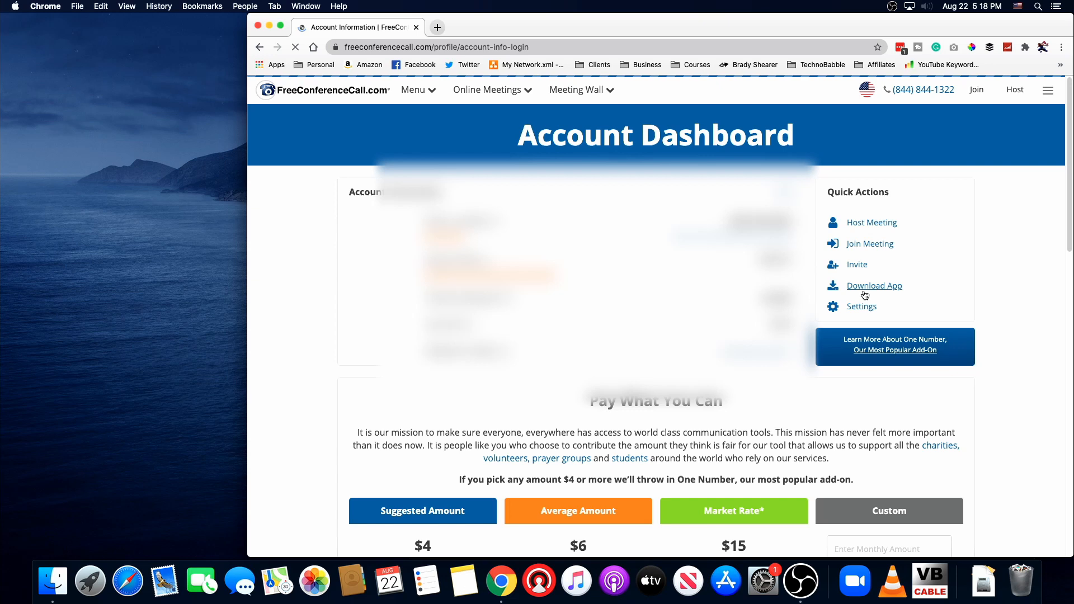
pyautogui.click(875, 285)
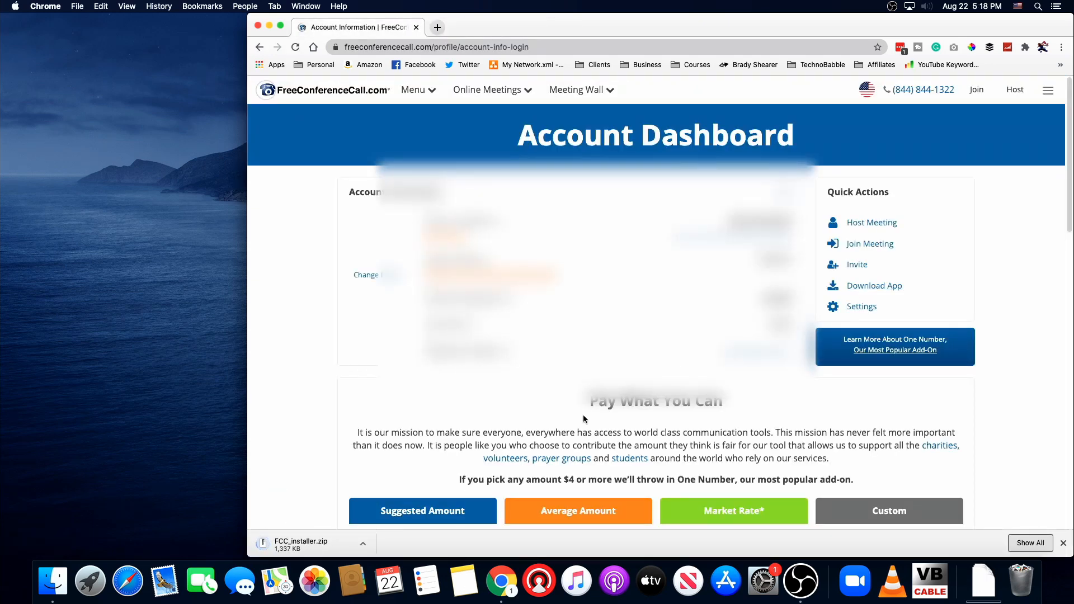
pyautogui.scroll(-3)
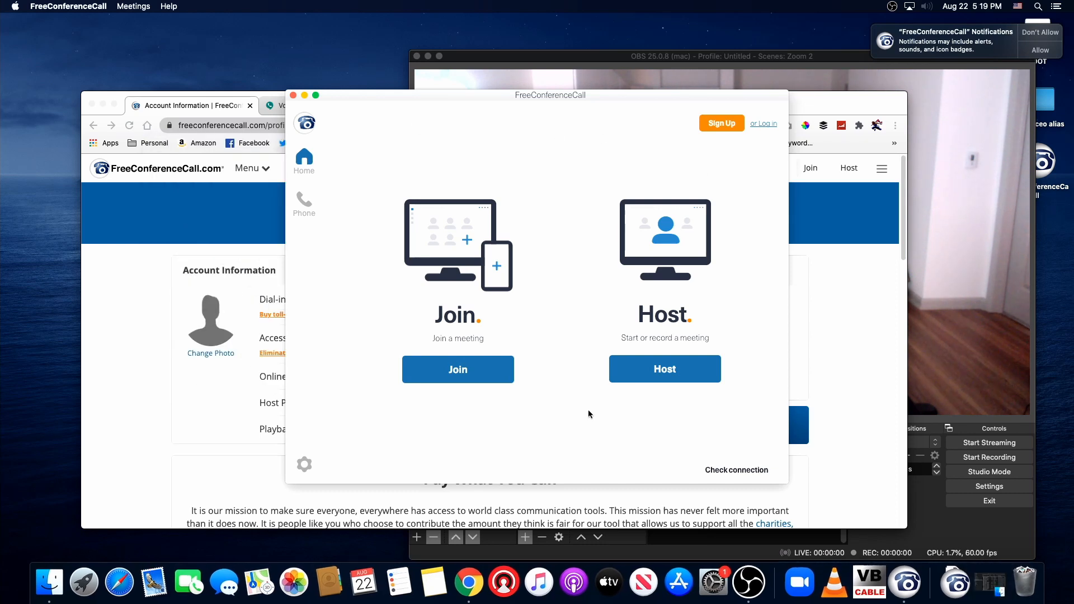
pyautogui.moveTo(656, 375)
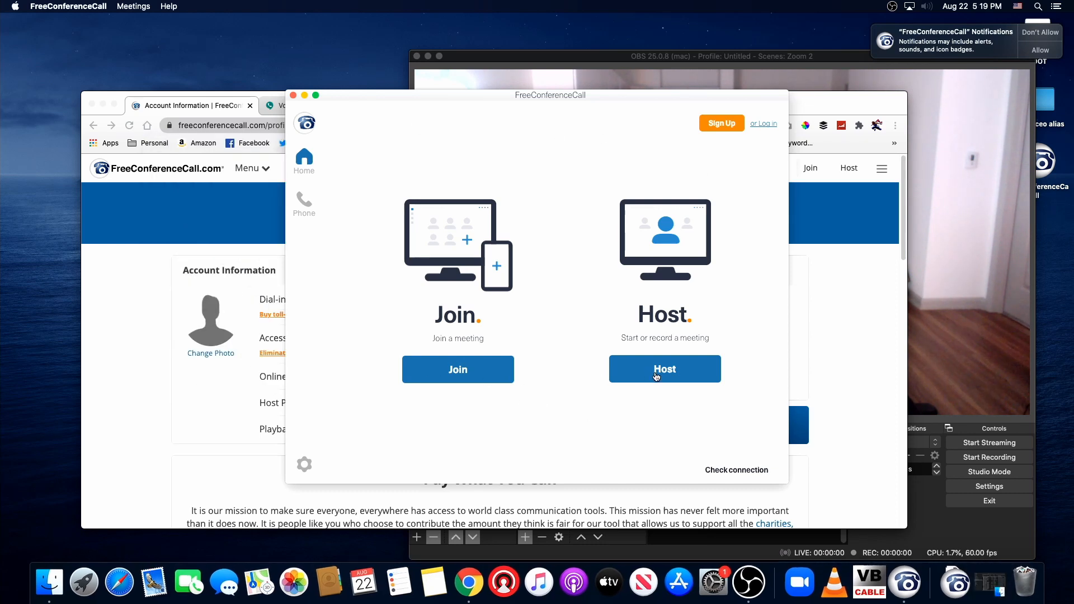
# Host a meeting, join with computer audio, and allow microphone access
pyautogui.click(665, 369)
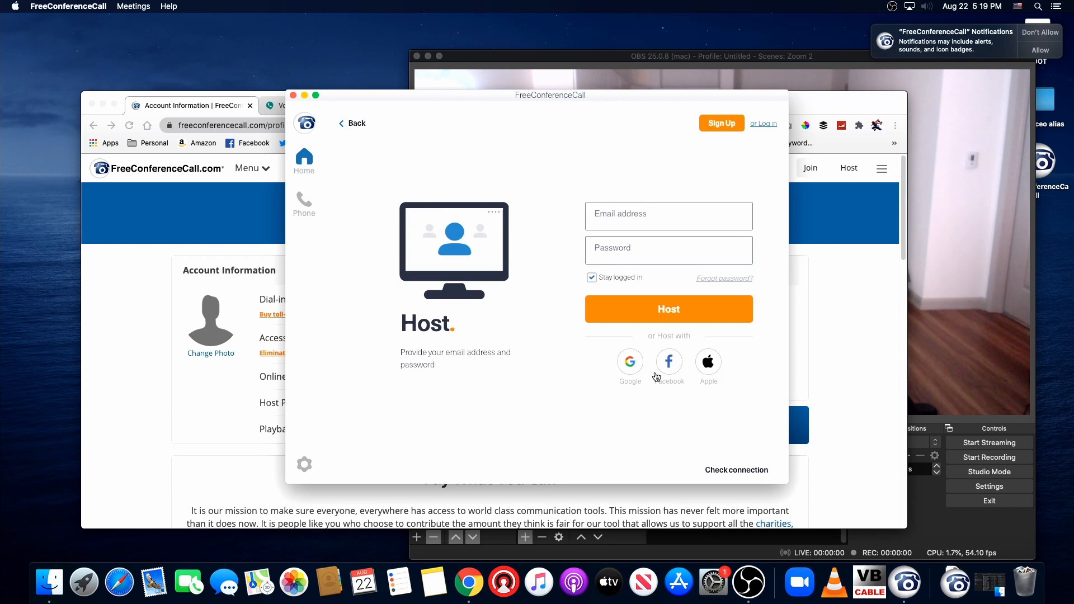
pyautogui.moveTo(178, 110)
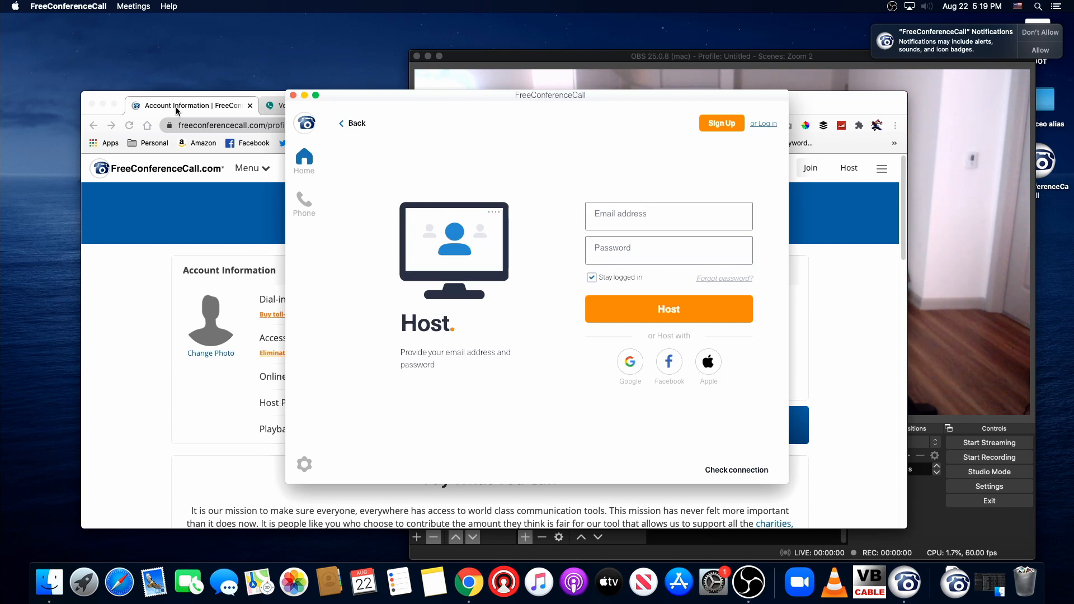
pyautogui.click(669, 309)
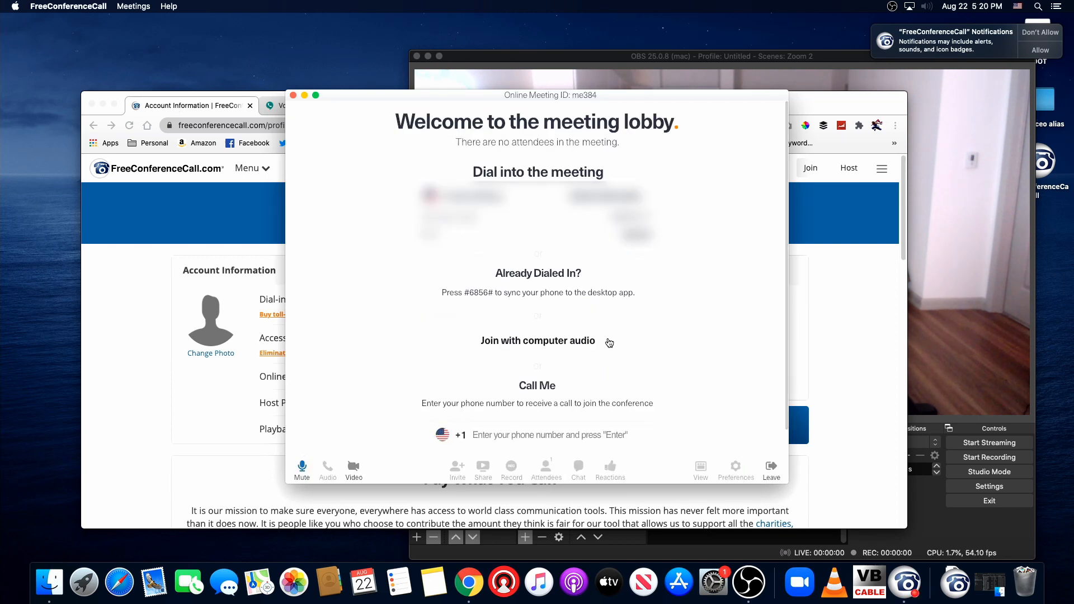
pyautogui.moveTo(587, 347)
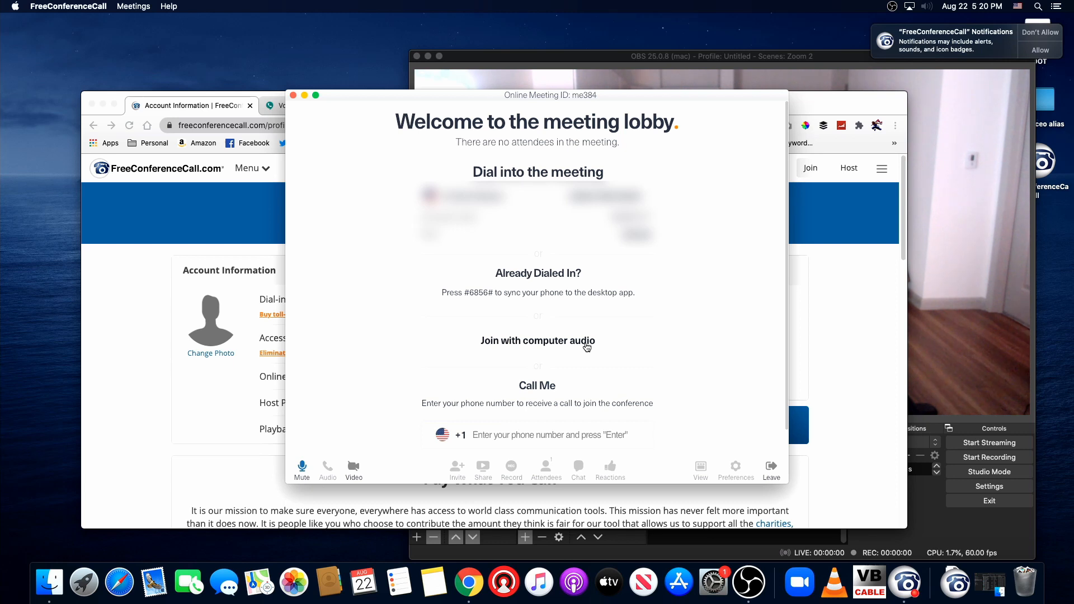
pyautogui.click(538, 340)
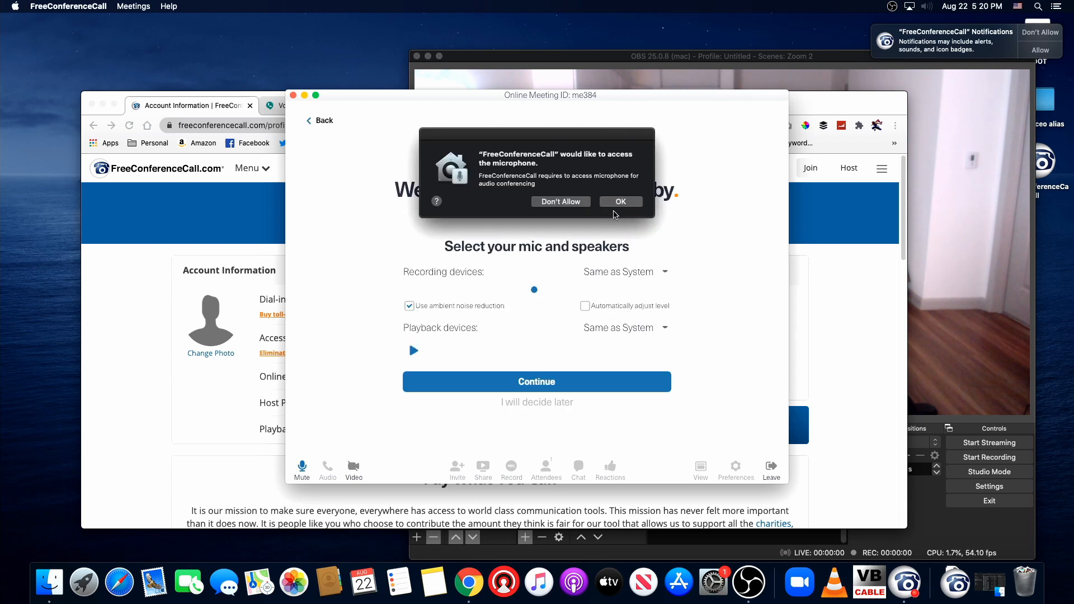
pyautogui.click(621, 201)
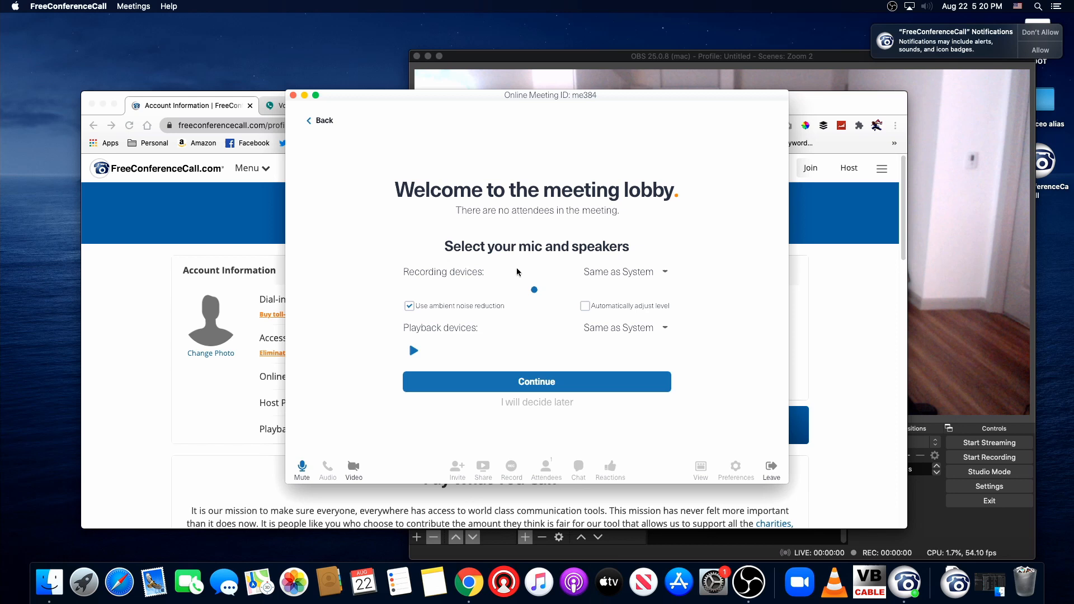
pyautogui.click(536, 382)
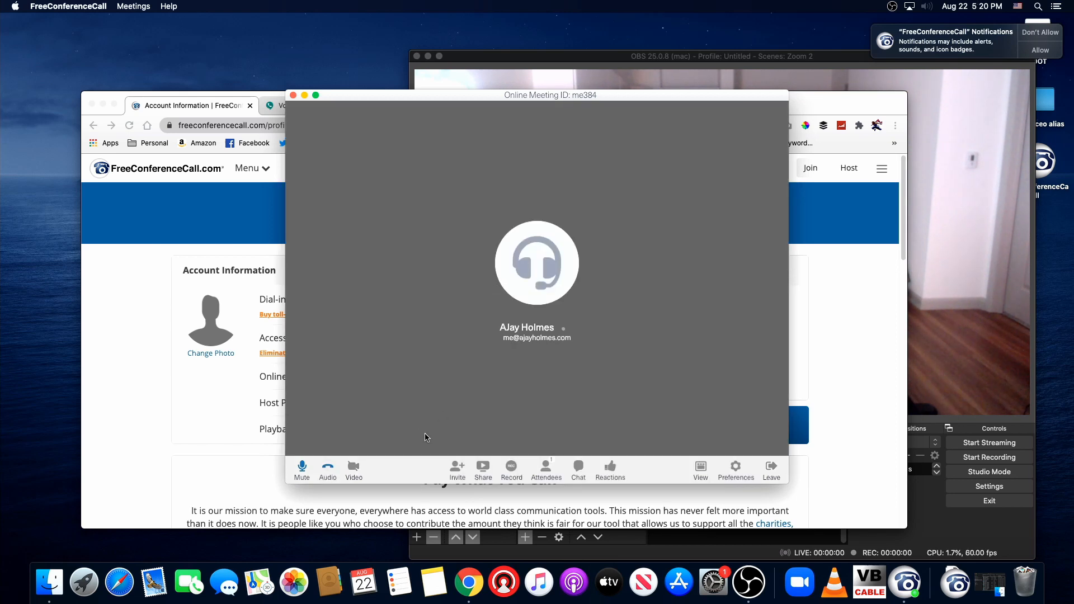
pyautogui.moveTo(708, 477)
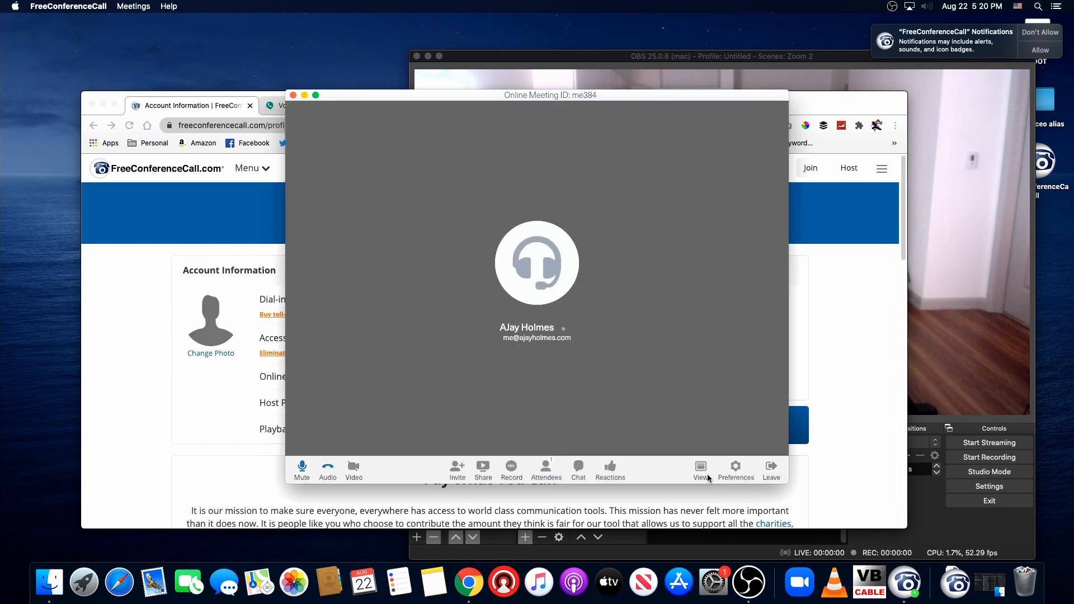
# In Preferences > Audio, record from VB-Cable and play through Built-in Output
pyautogui.click(736, 466)
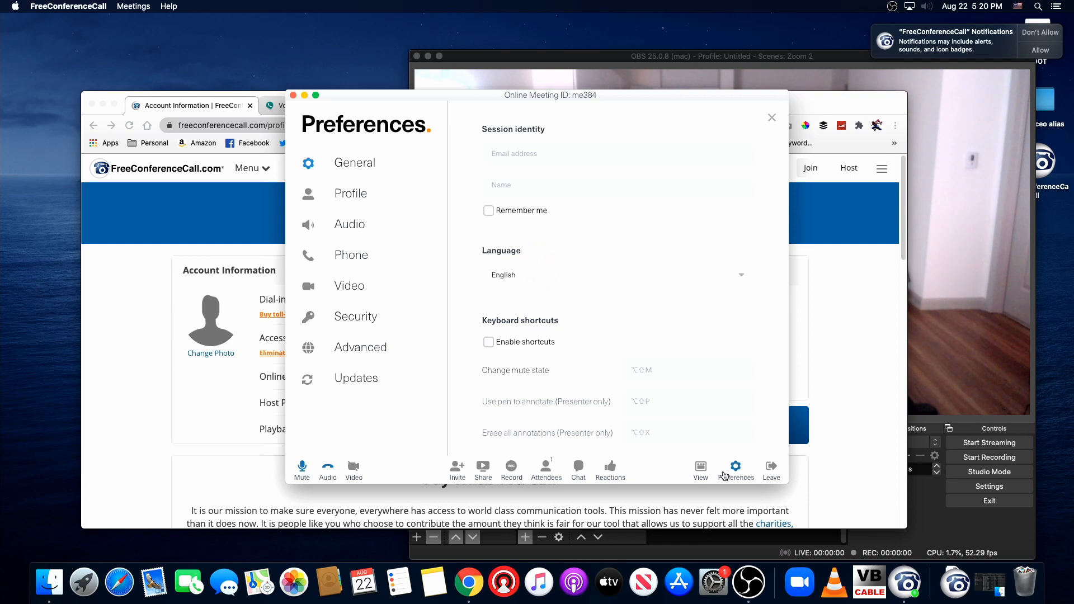
pyautogui.moveTo(350, 272)
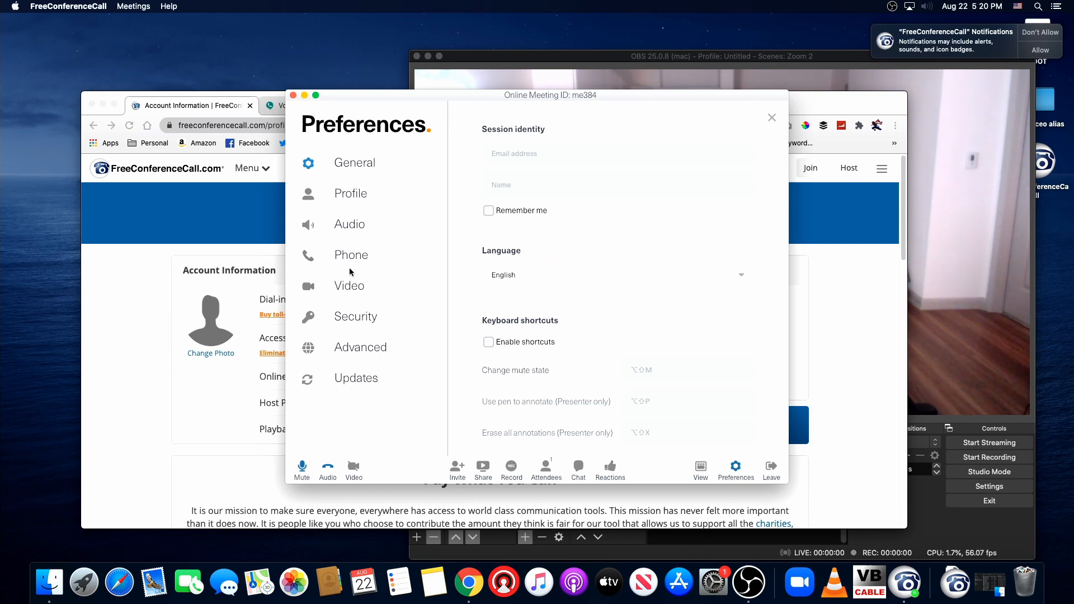
pyautogui.click(350, 225)
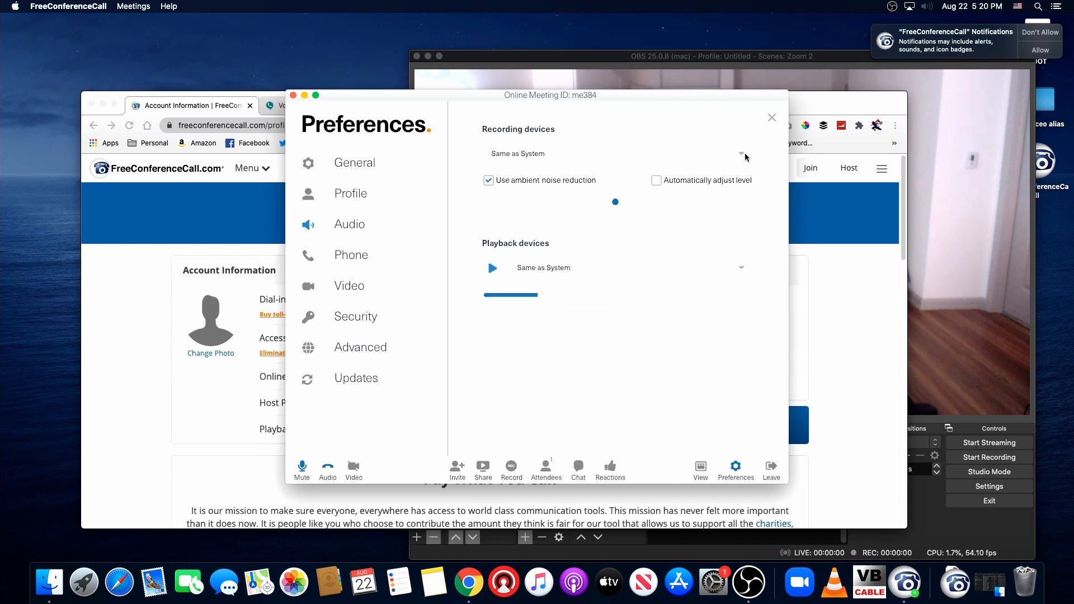
pyautogui.click(741, 154)
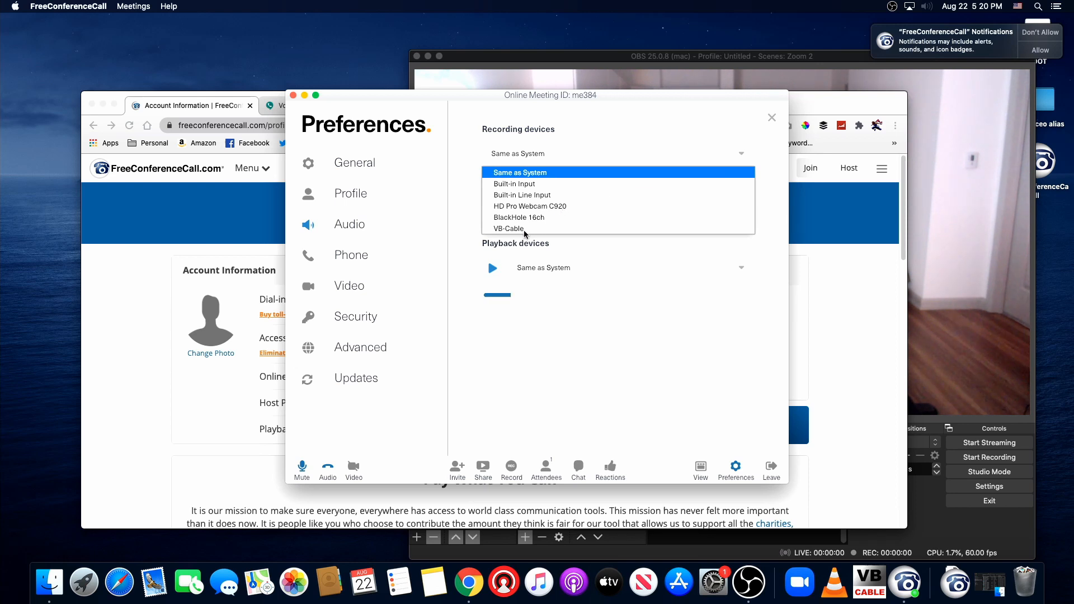
pyautogui.click(508, 228)
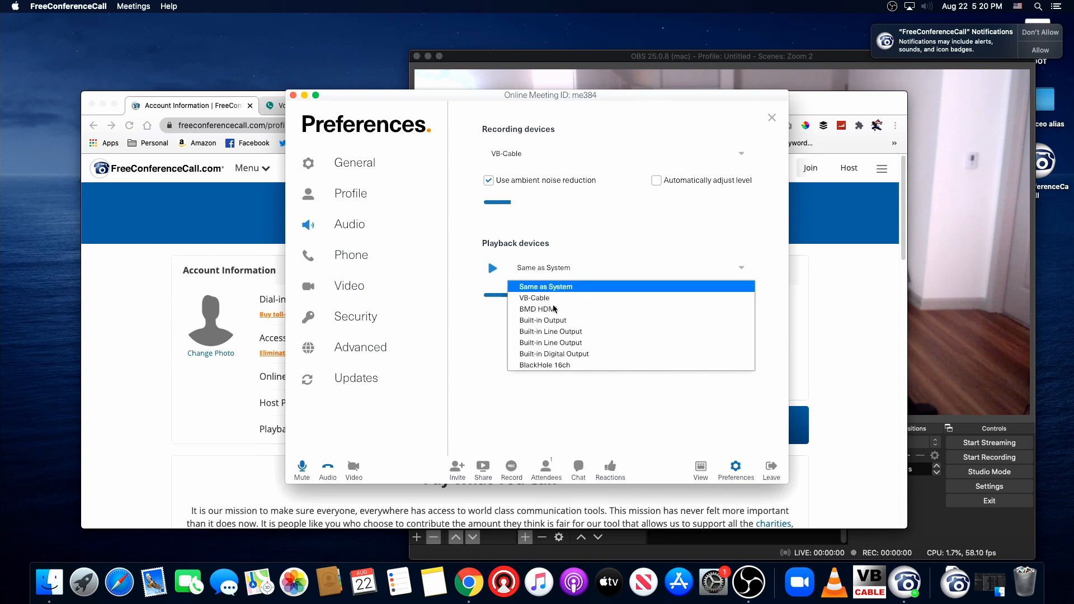
pyautogui.moveTo(571, 336)
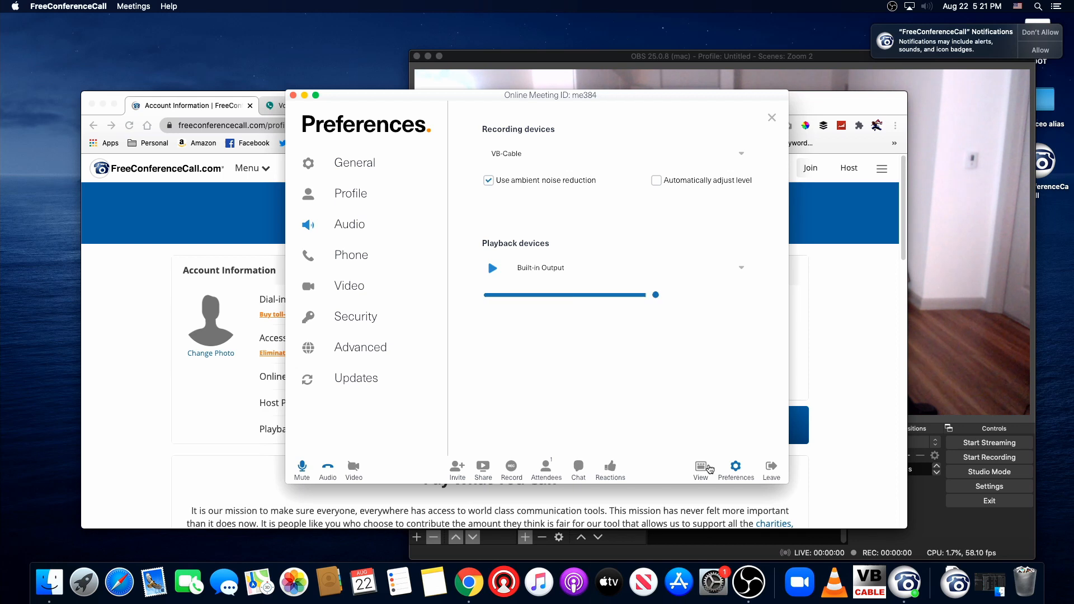
pyautogui.click(700, 468)
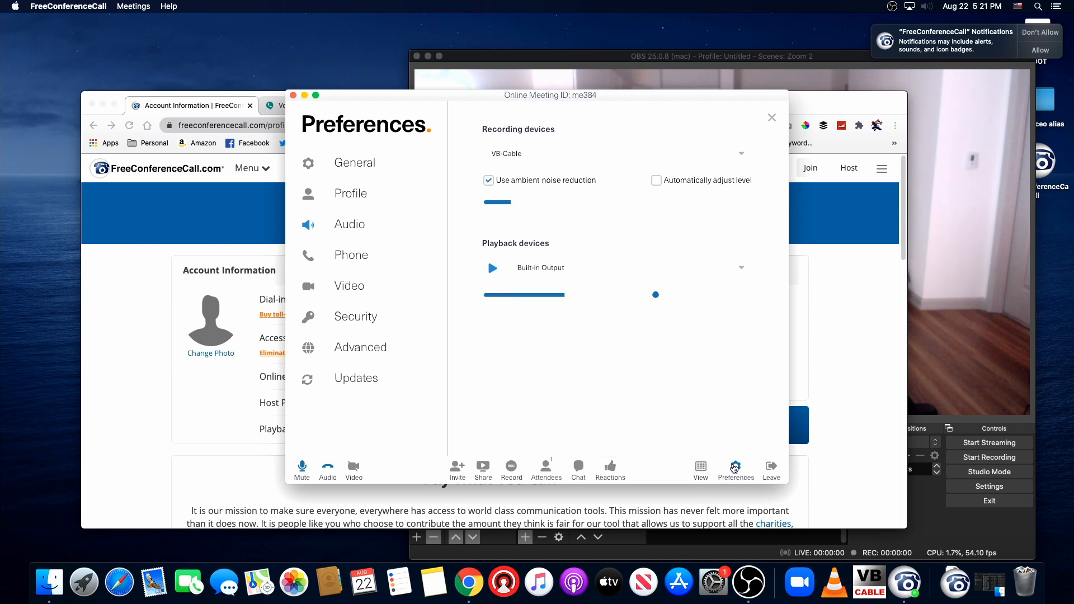
pyautogui.click(772, 117)
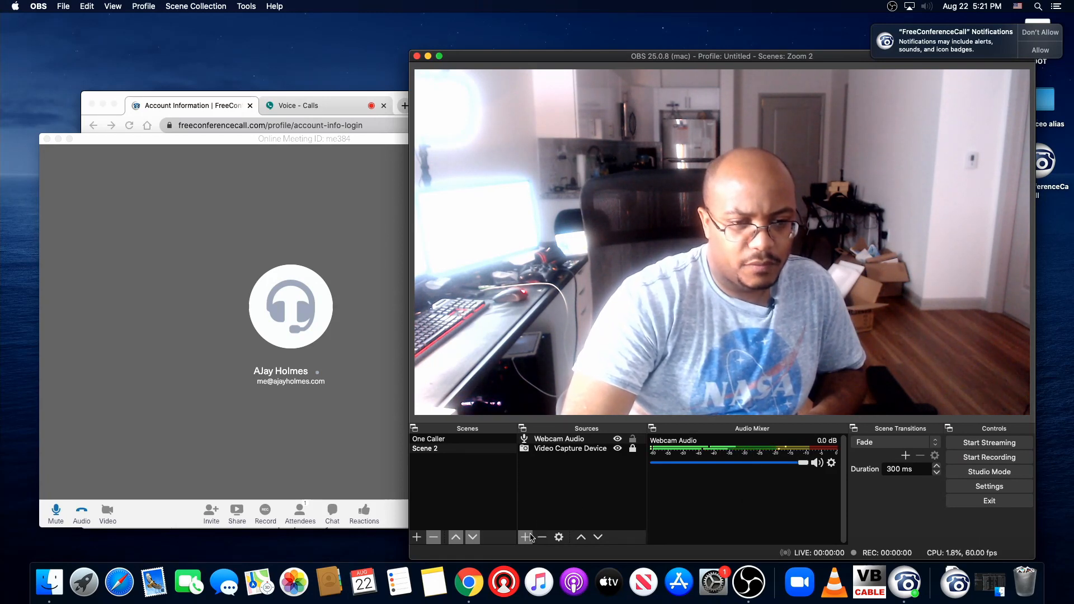
# Add a jazz Media Source and set its audio monitoring to Monitor and Output
pyautogui.click(525, 537)
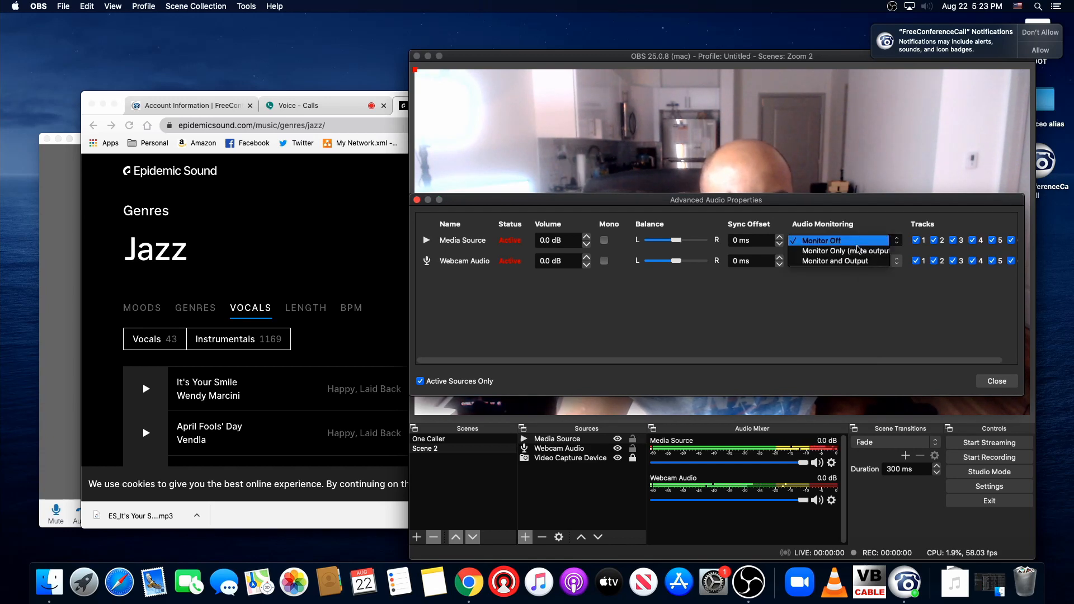
pyautogui.click(835, 262)
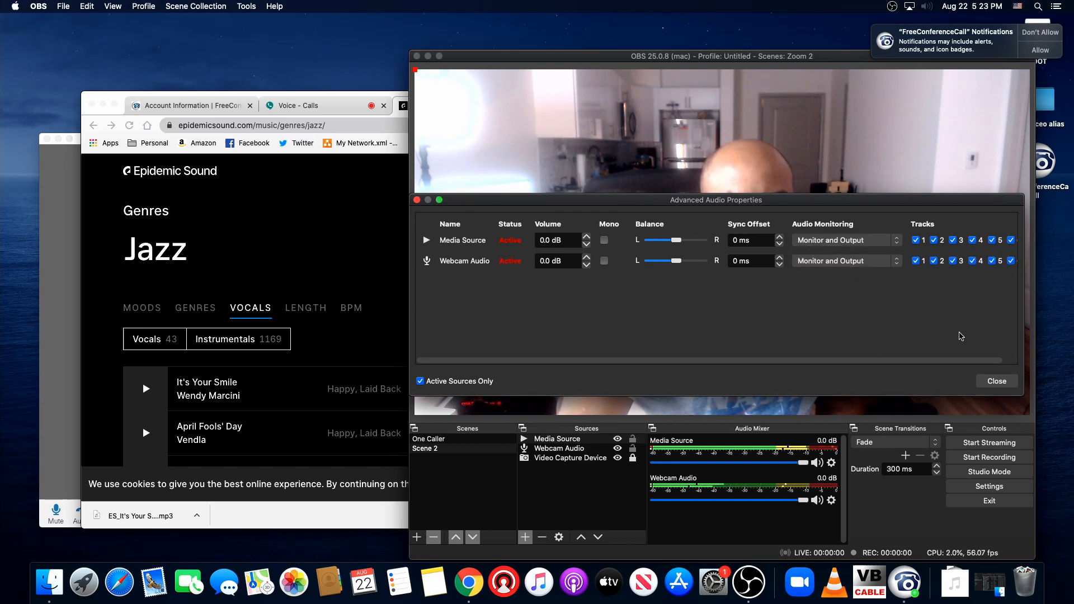
pyautogui.click(997, 381)
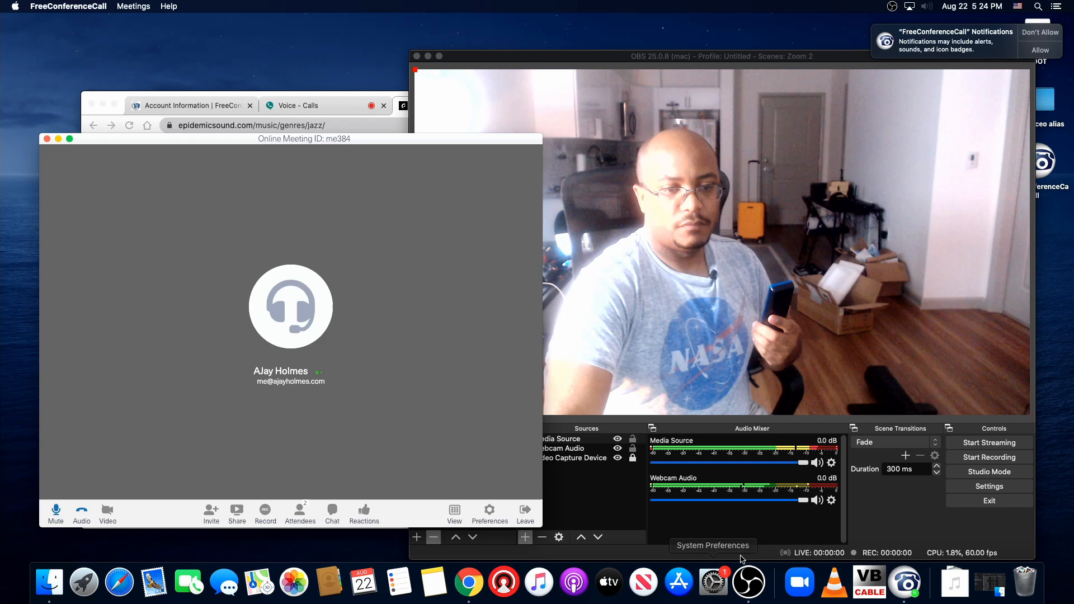
# Lower the OBS music fader to -8.5 dB, then leave the FreeConferenceCall meeting
pyautogui.click(724, 56)
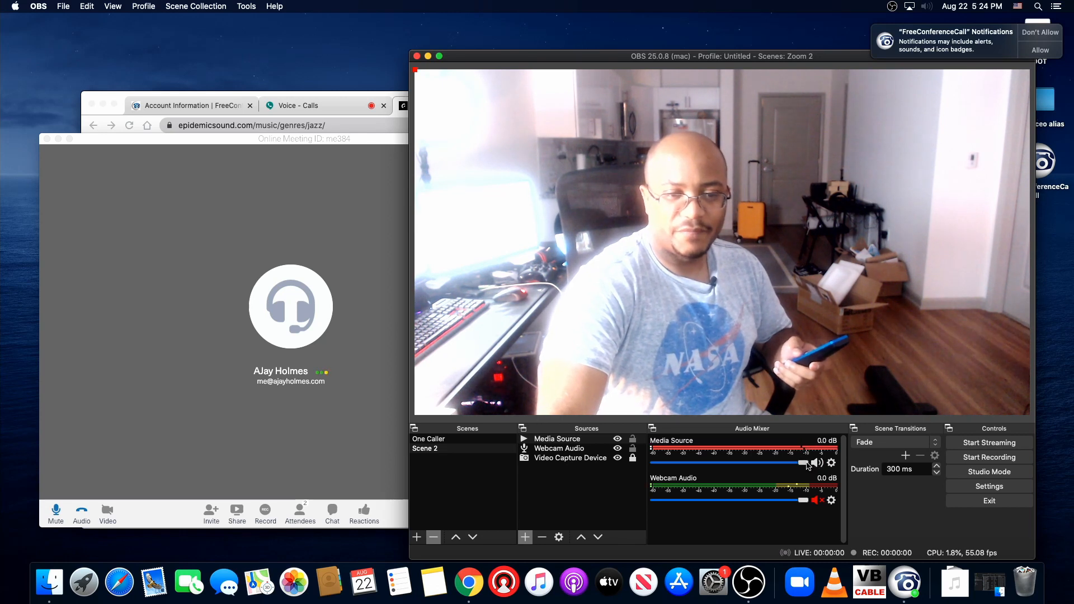
pyautogui.moveTo(802, 464); pyautogui.dragTo(757, 464)
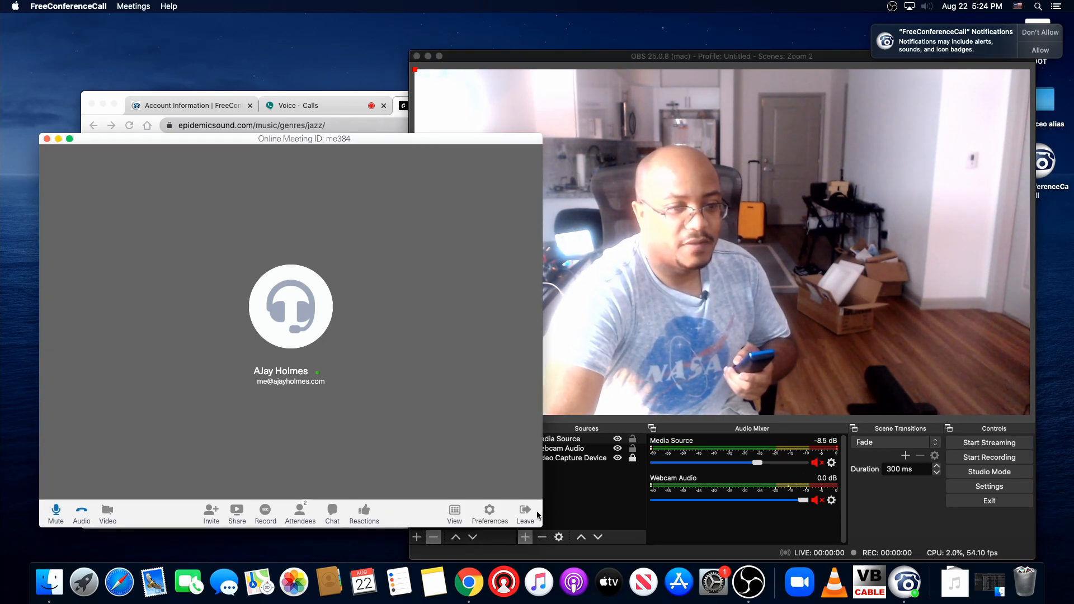
pyautogui.click(526, 510)
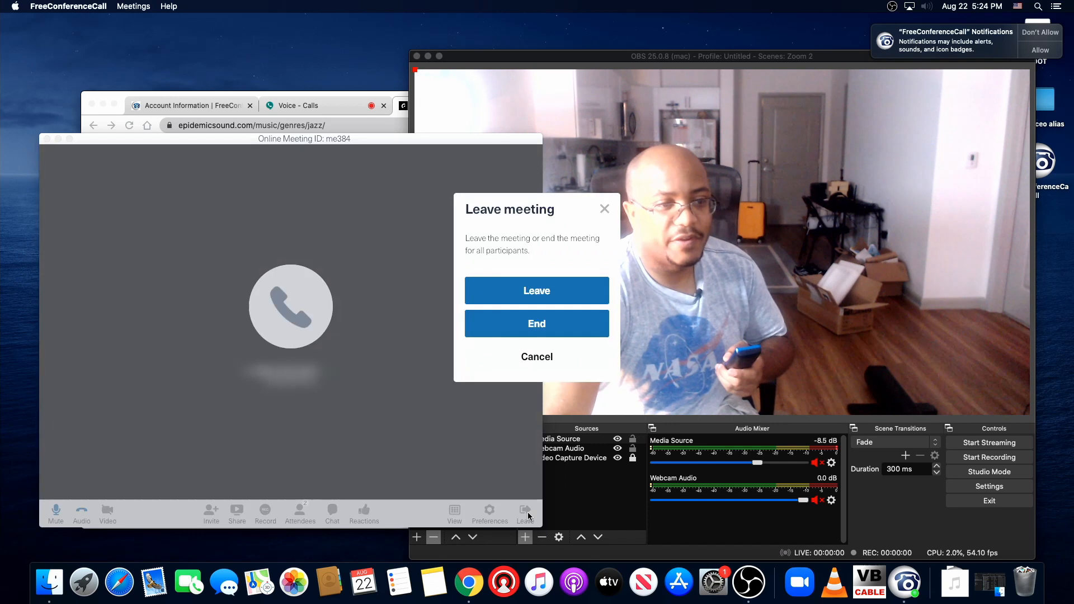
pyautogui.click(536, 356)
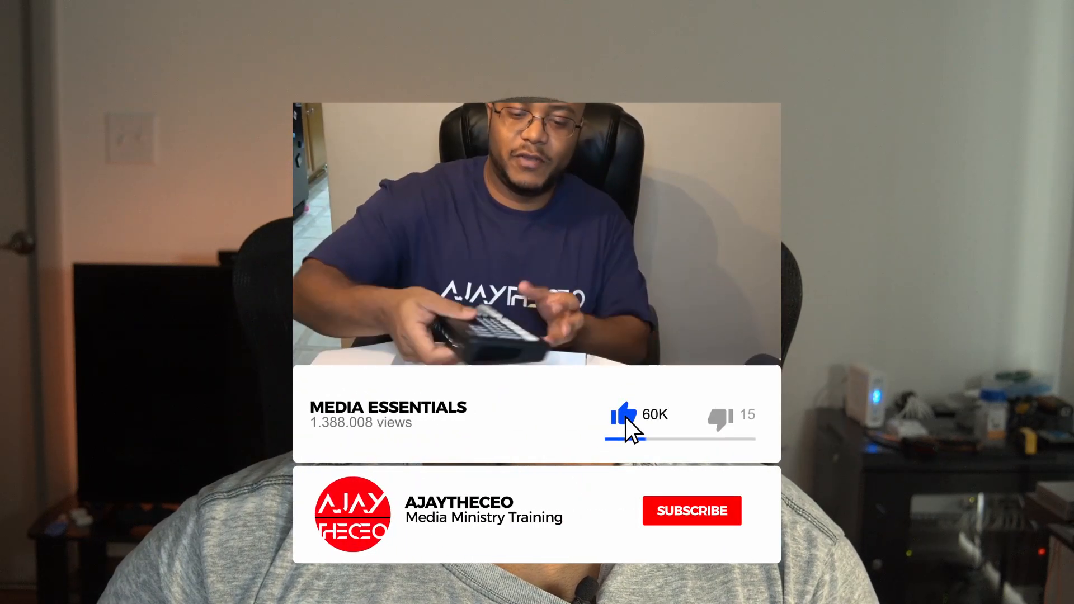
pyautogui.click(692, 511)
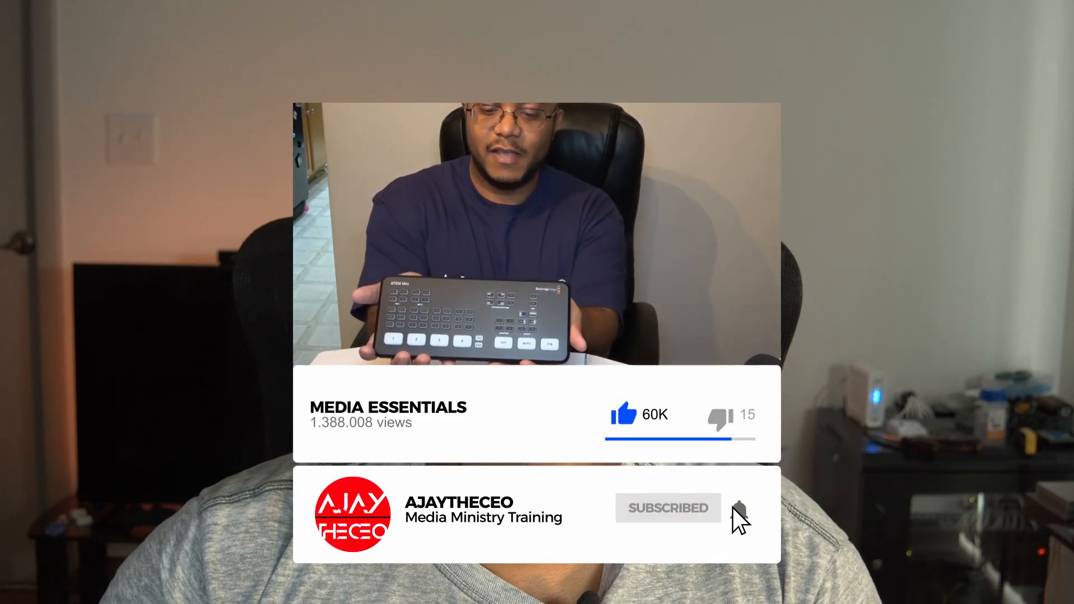
pyautogui.click(737, 510)
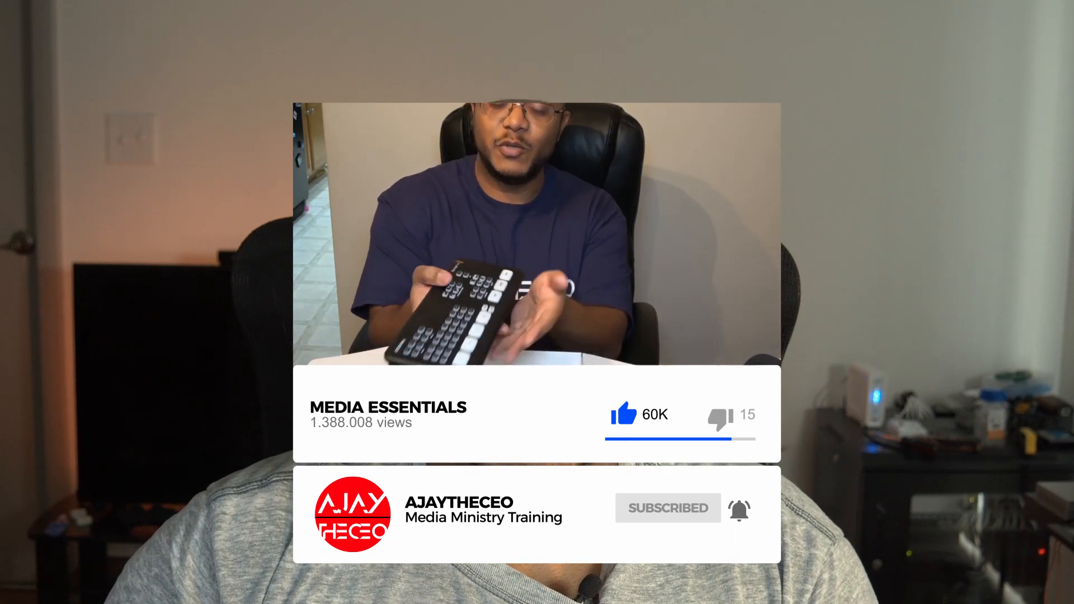